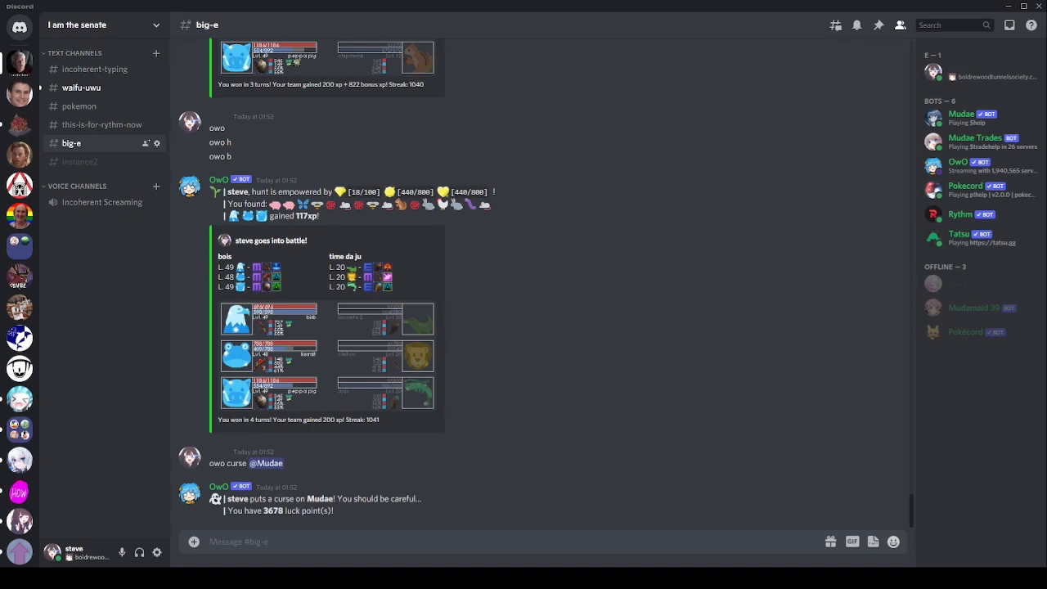
- Send the Mudae '$im 02' command to get the Kirby 64: The Crystal Shards character card
type("$im")
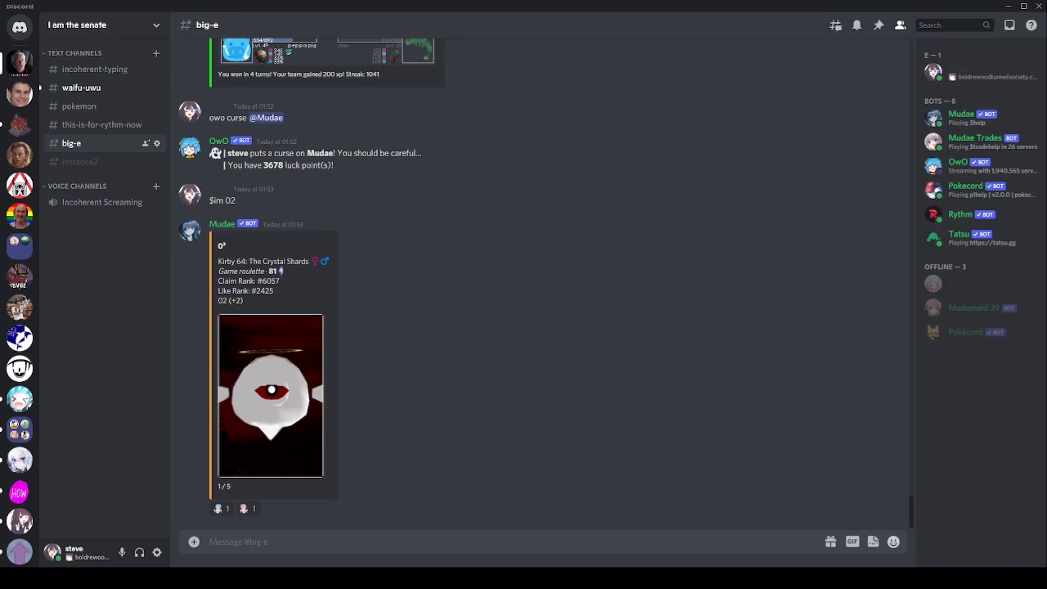
left_click(620, 539)
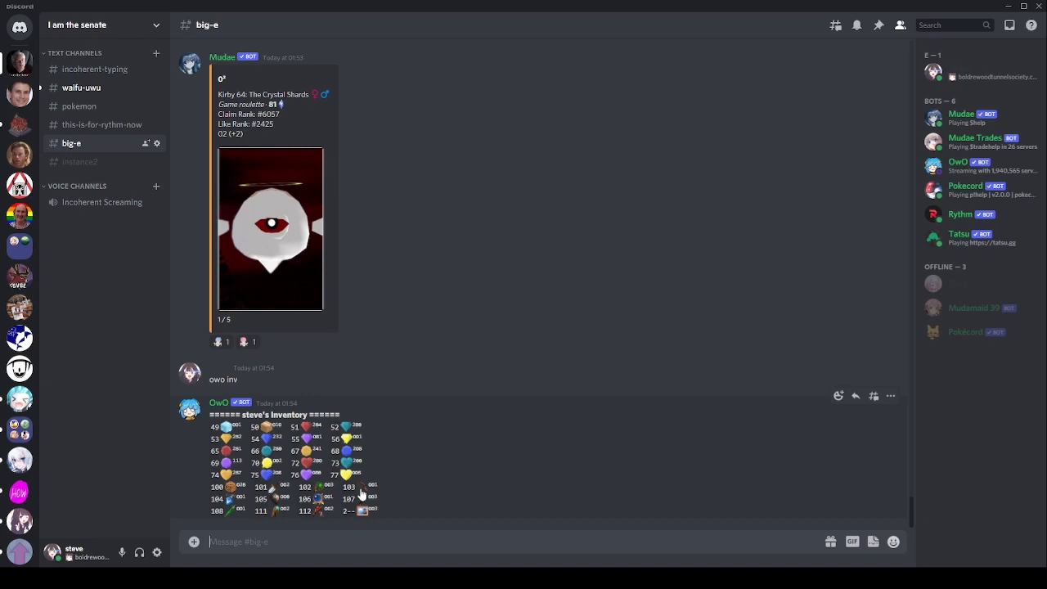
mouse_move(625, 507)
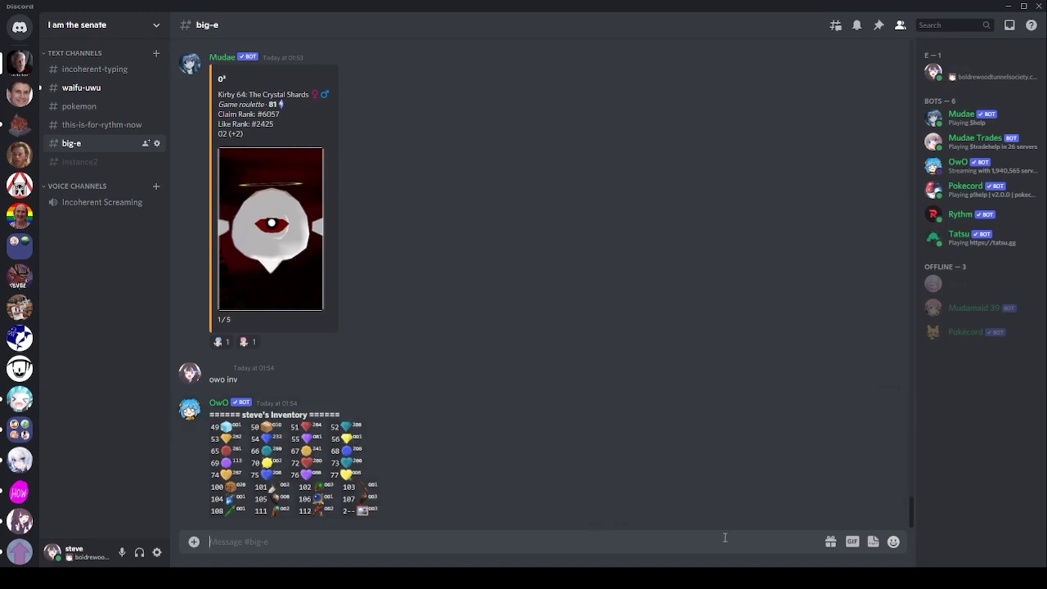
- Send the 'owo h' hunt command, gaining 138xp from the found animals
type("oo")
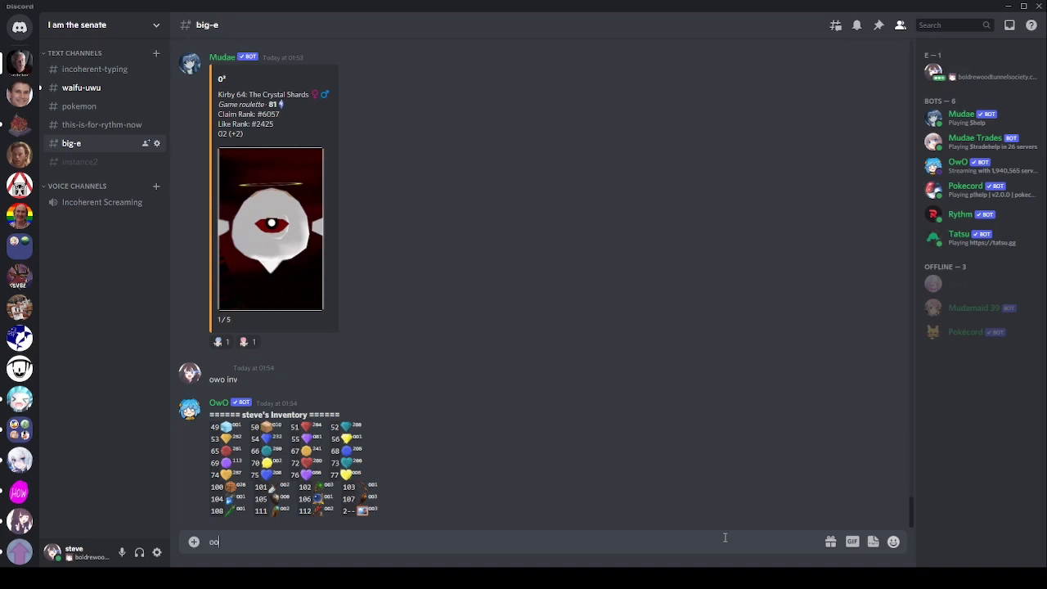
key("enter")
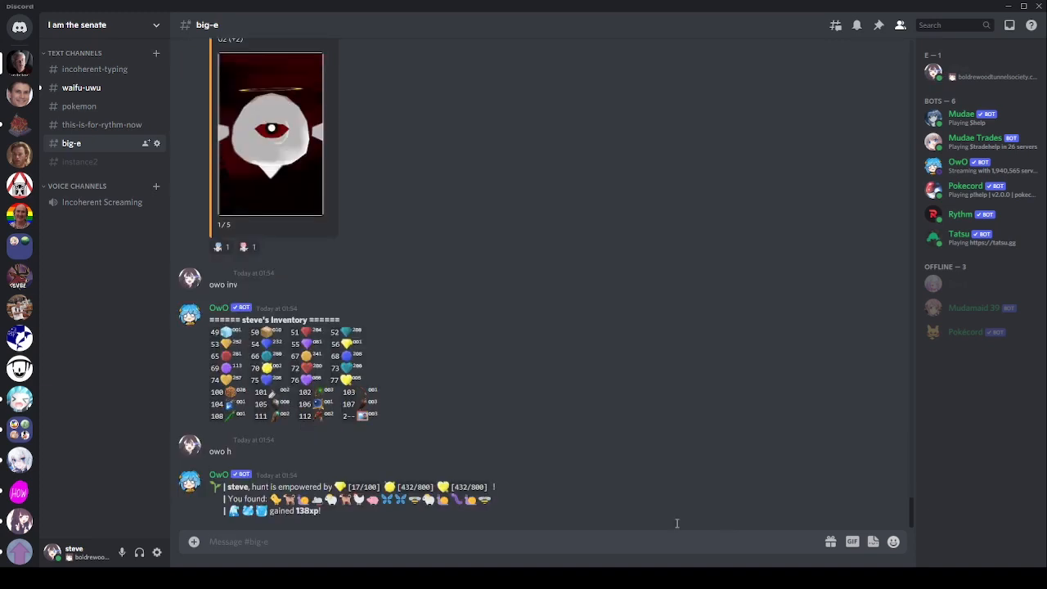
mouse_move(366, 487)
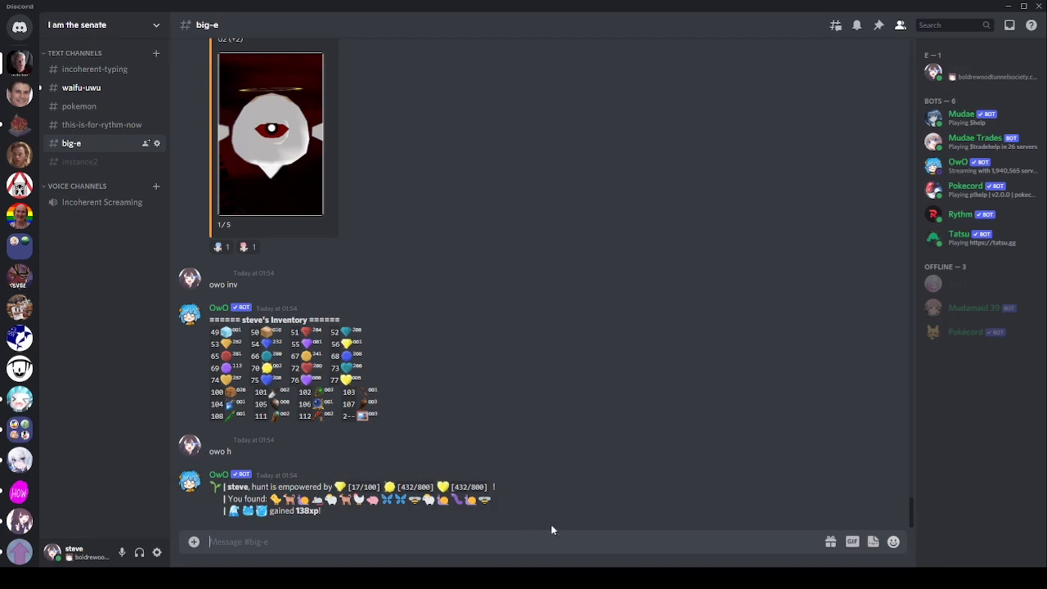
mouse_move(352, 482)
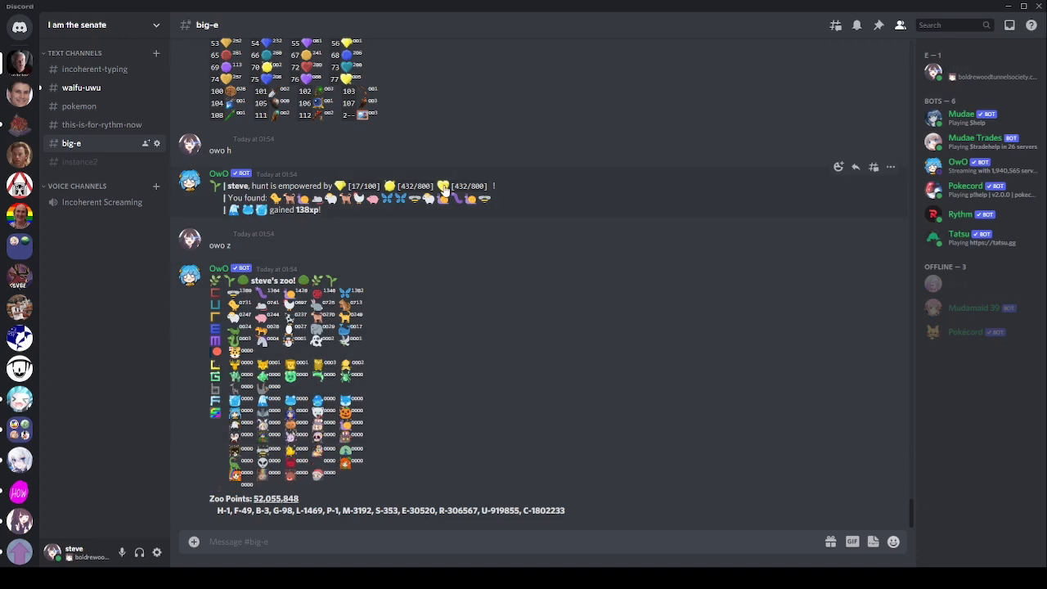
mouse_move(442, 186)
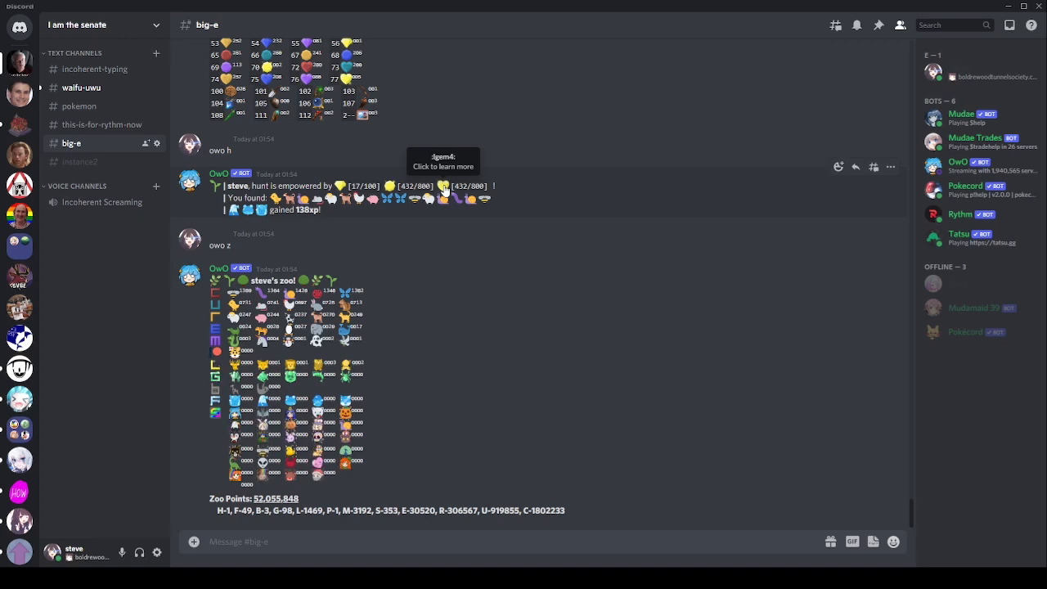
mouse_move(499, 168)
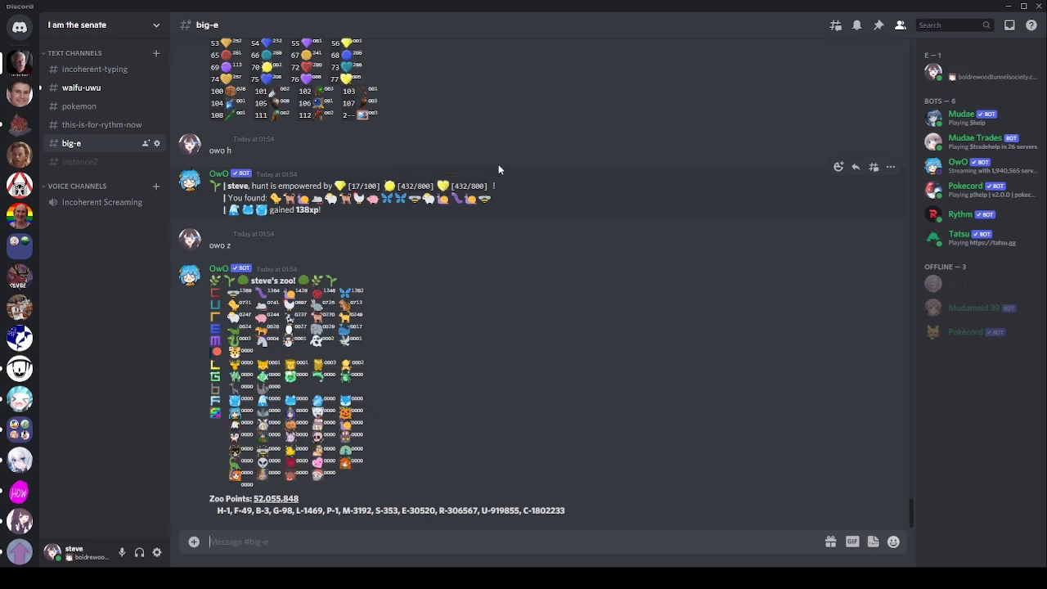
mouse_move(438, 186)
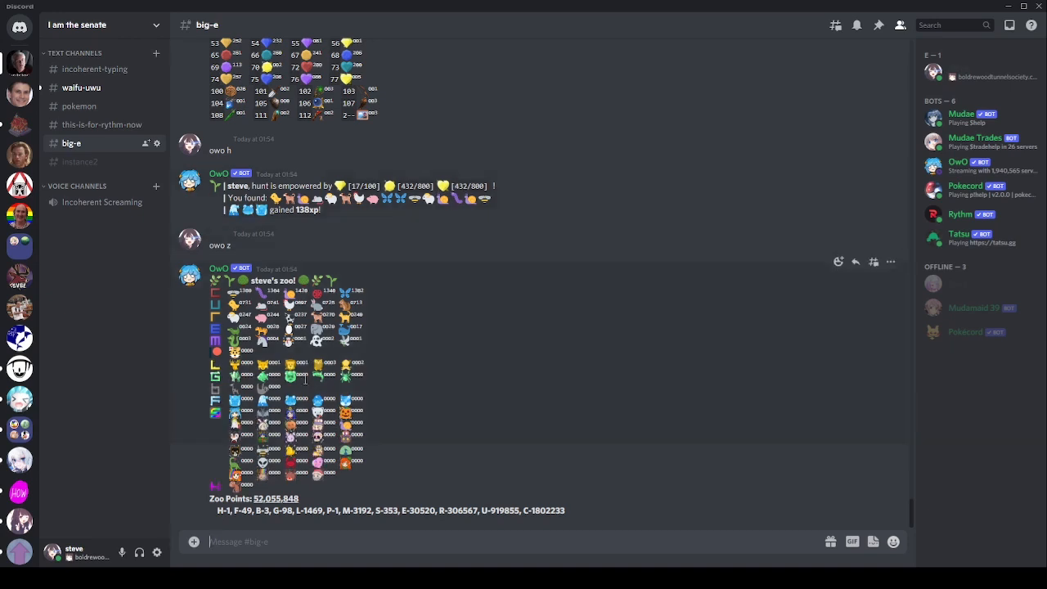
mouse_move(412, 378)
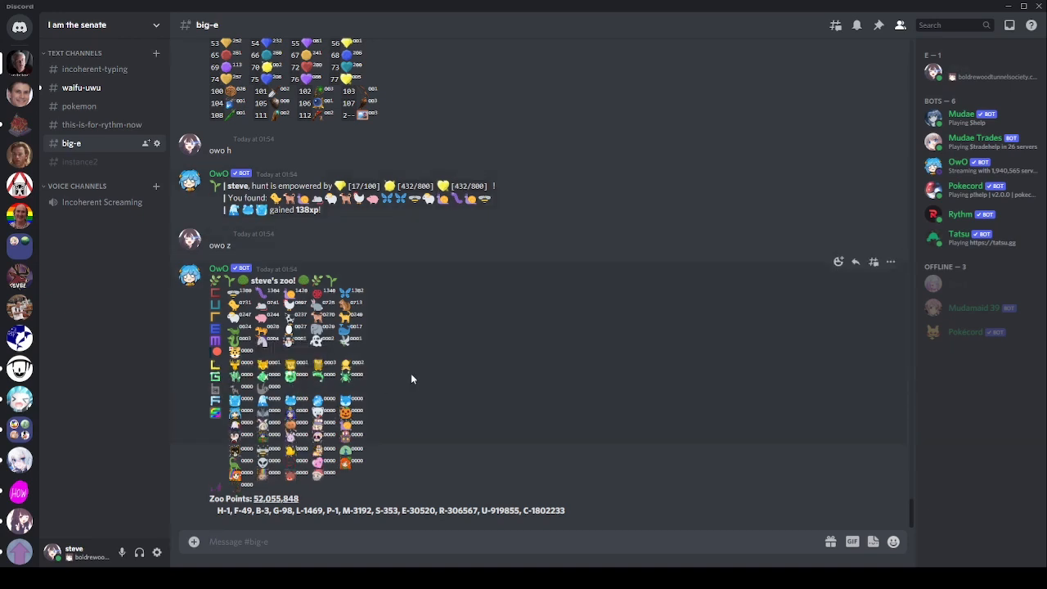
mouse_move(379, 382)
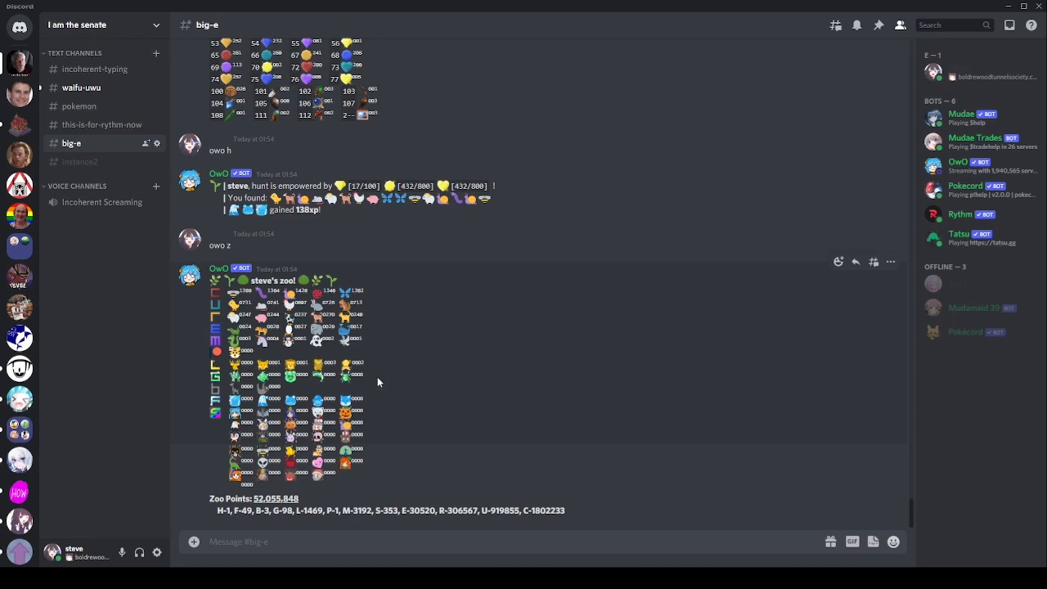
mouse_move(264, 386)
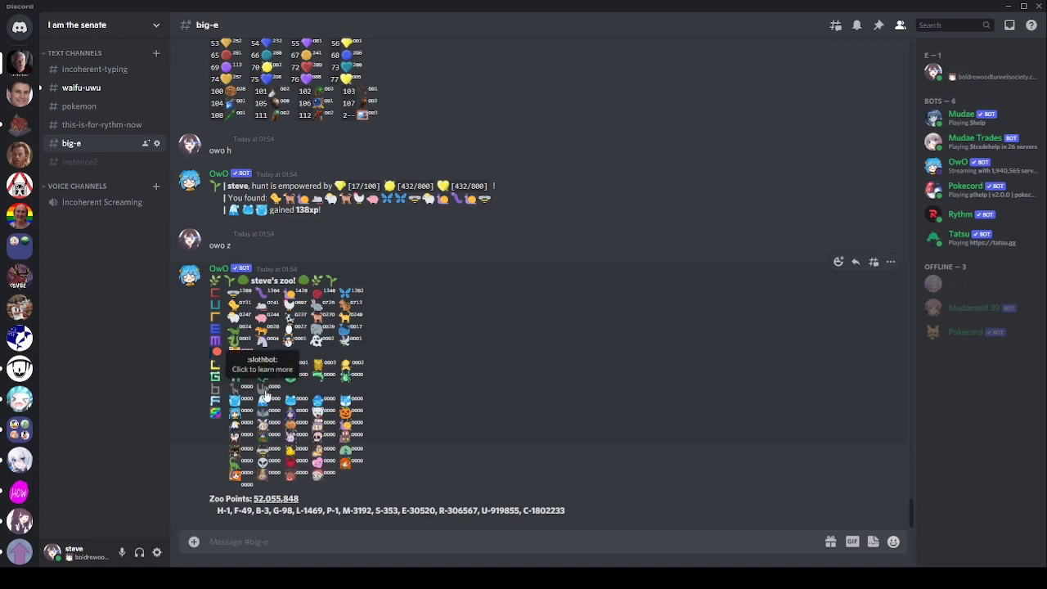
mouse_move(350, 388)
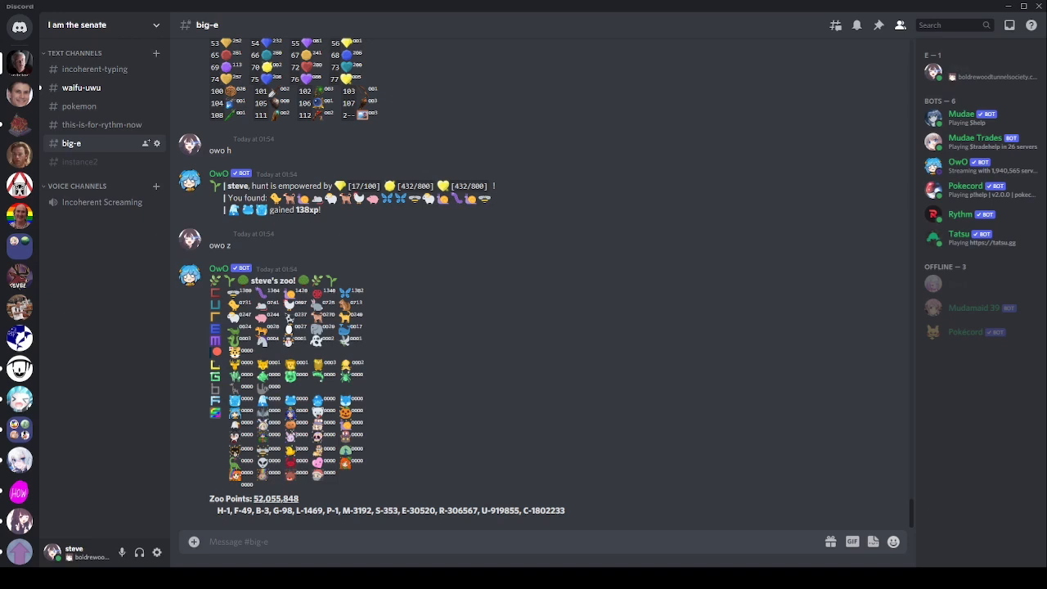
mouse_move(459, 497)
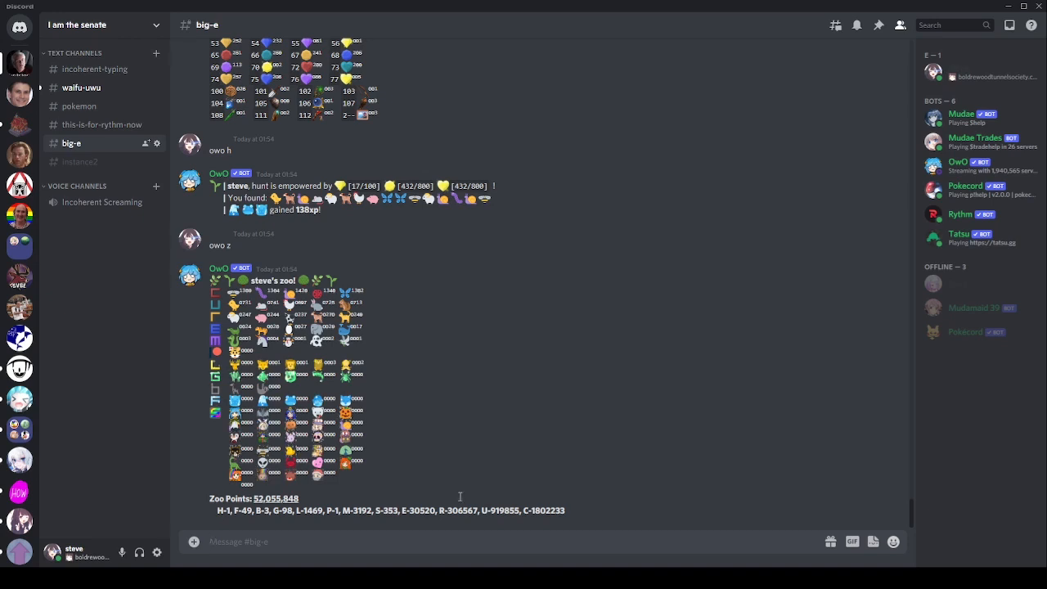
mouse_move(252, 359)
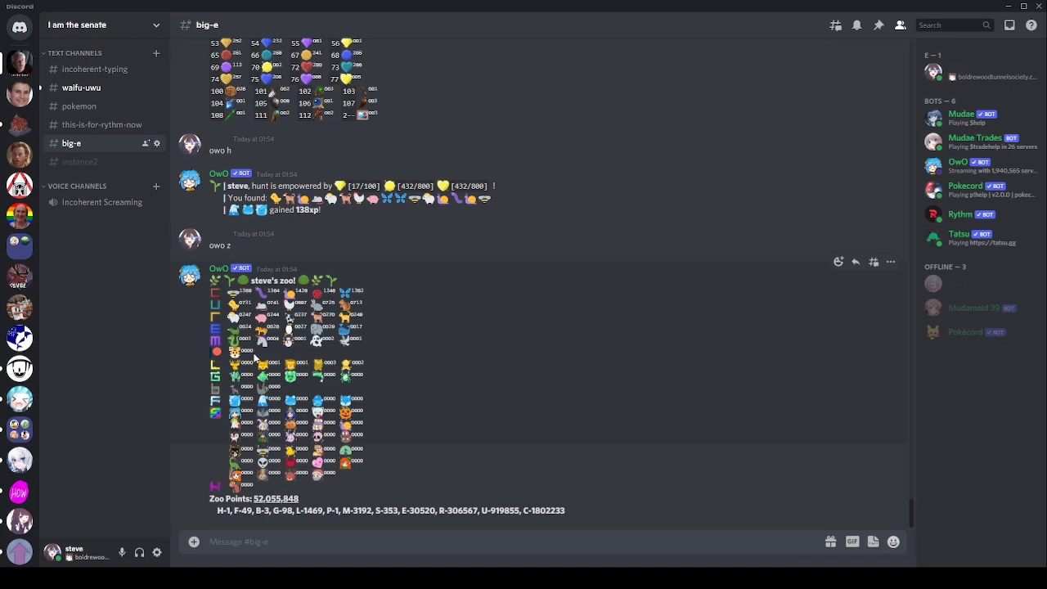
mouse_move(234, 353)
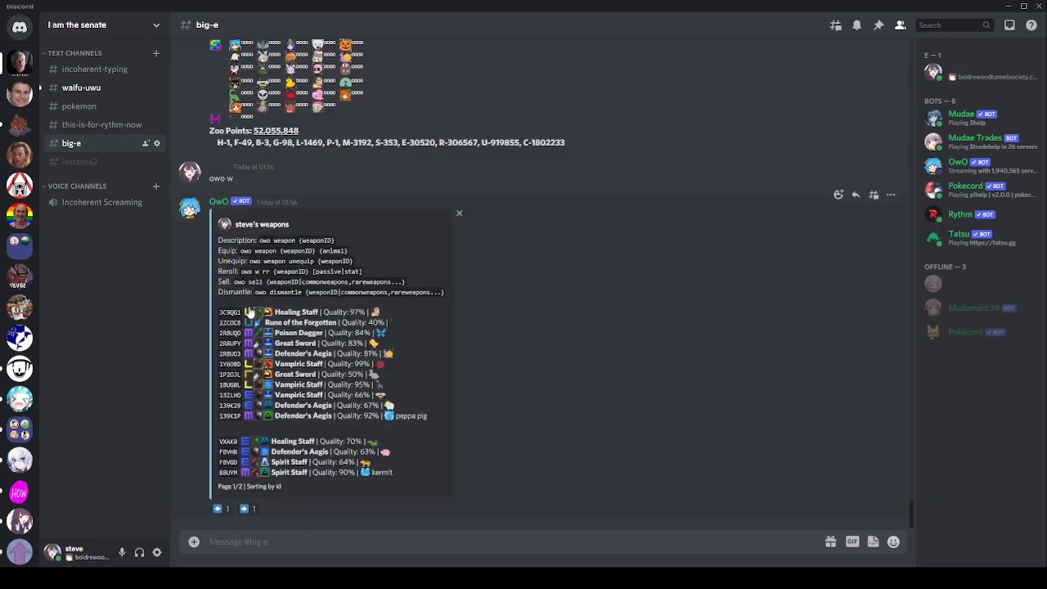
- Send 'owo w' for the weapon list and look up weapon 22C0C8, the Rune of the Forgotten
type("o")
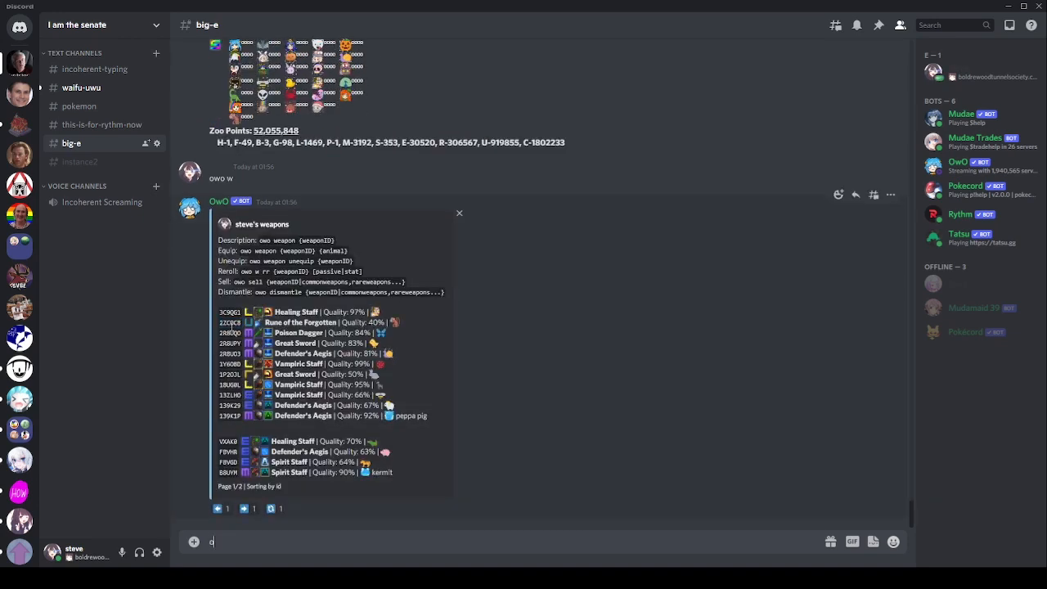
key("Enter")
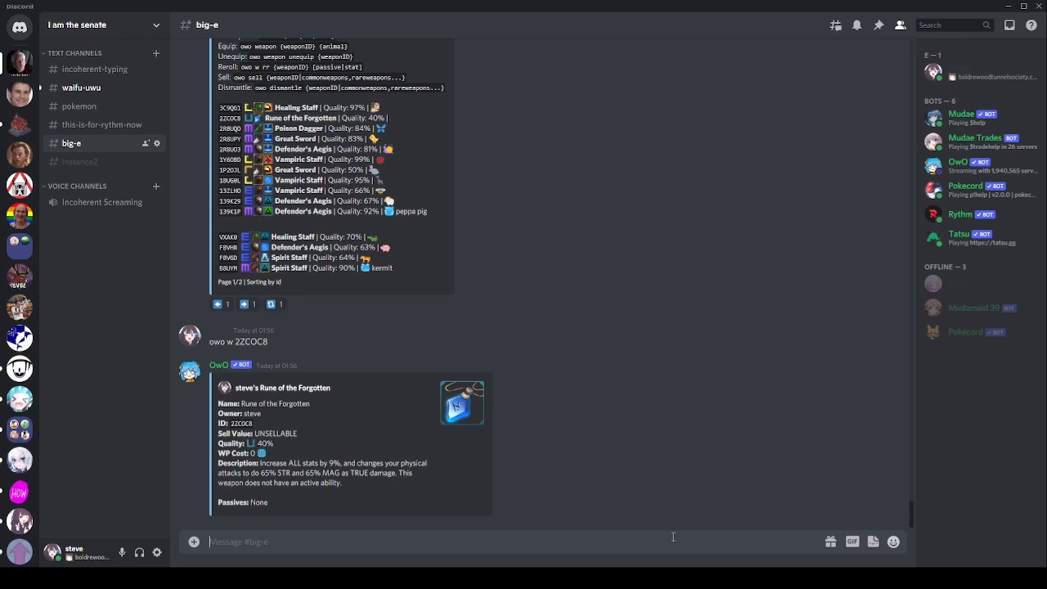
mouse_move(678, 540)
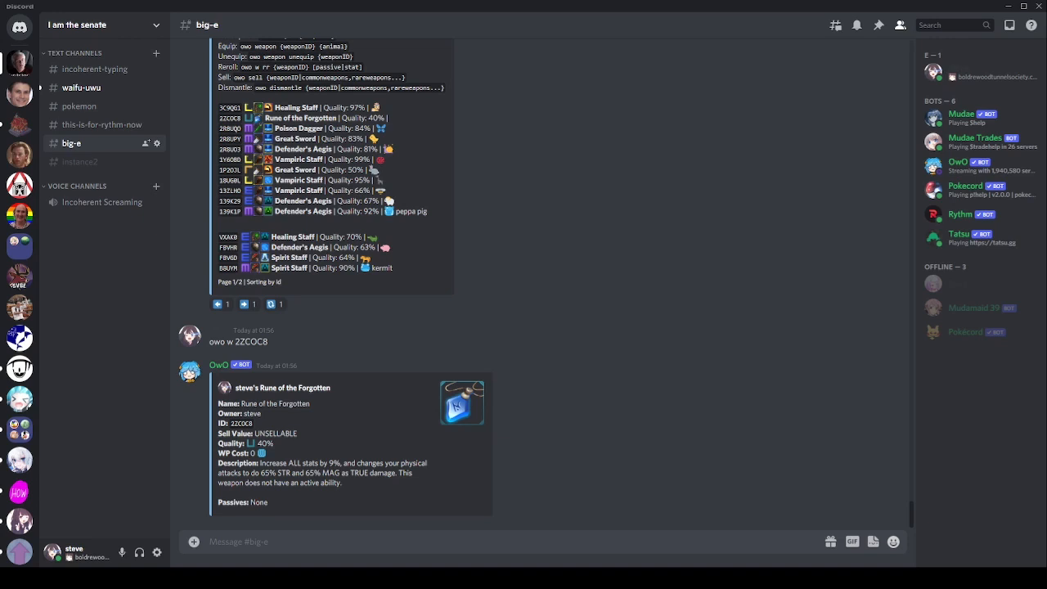
mouse_move(497, 288)
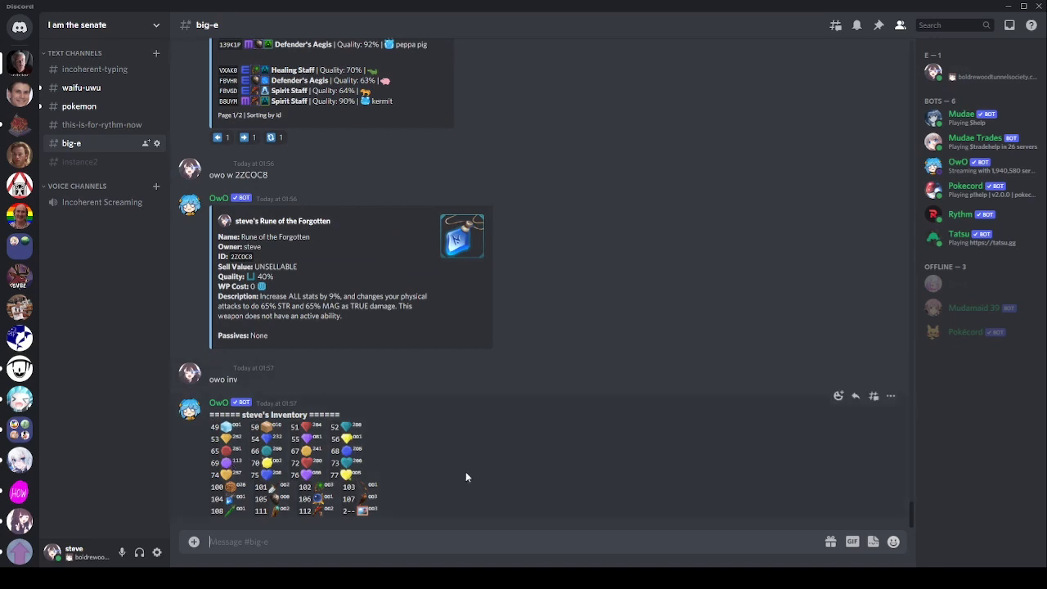
mouse_move(471, 474)
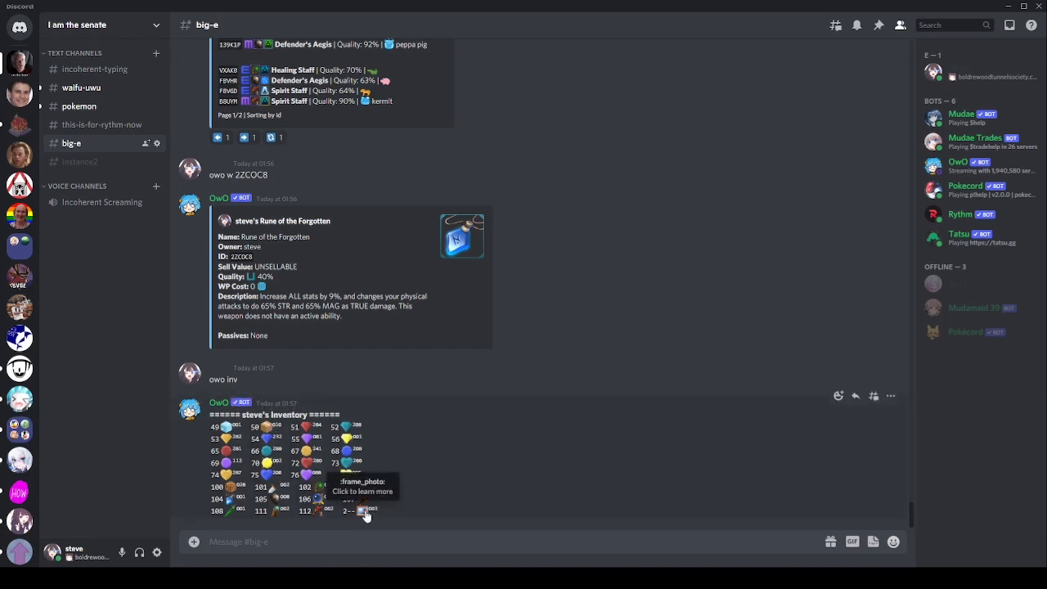
mouse_move(363, 530)
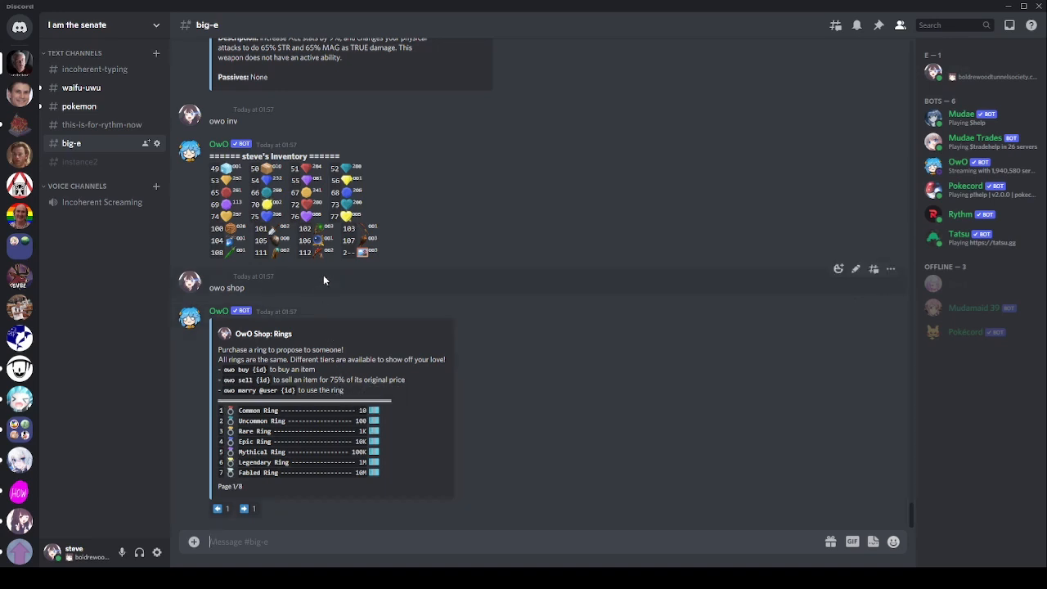
mouse_move(270, 238)
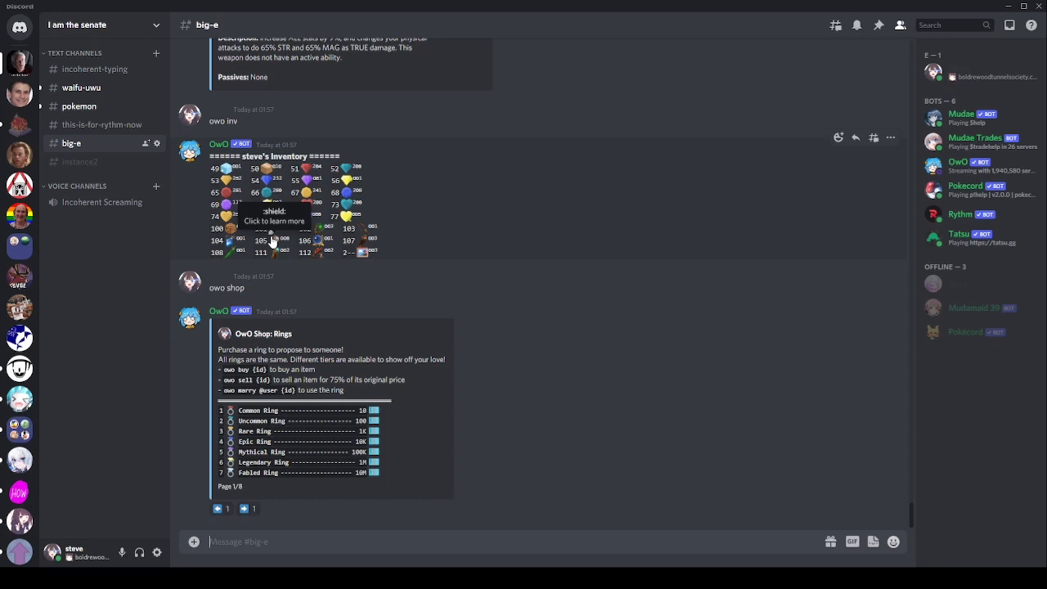
mouse_move(418, 269)
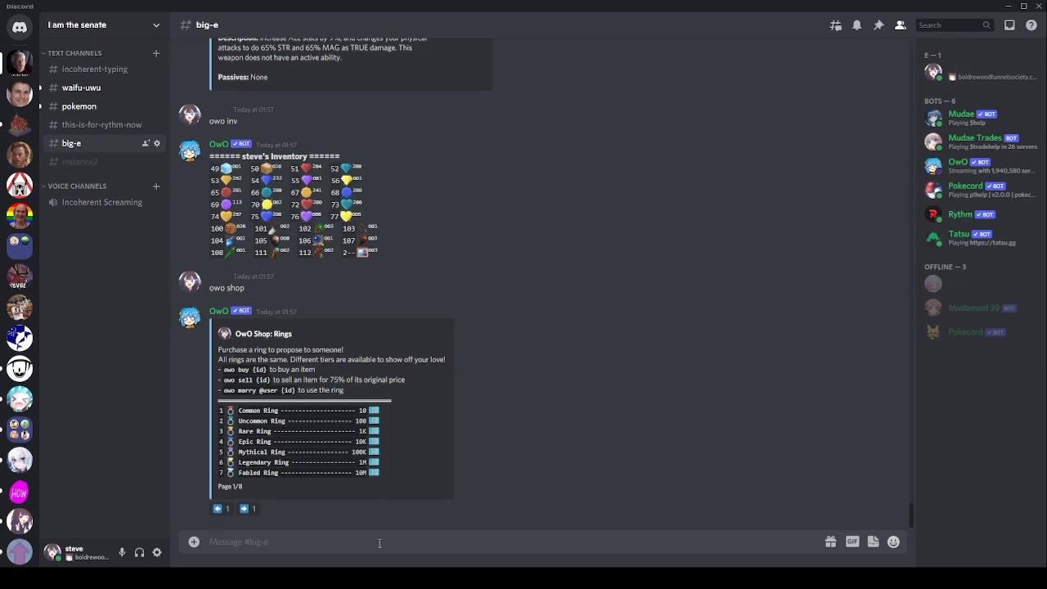
mouse_move(232, 228)
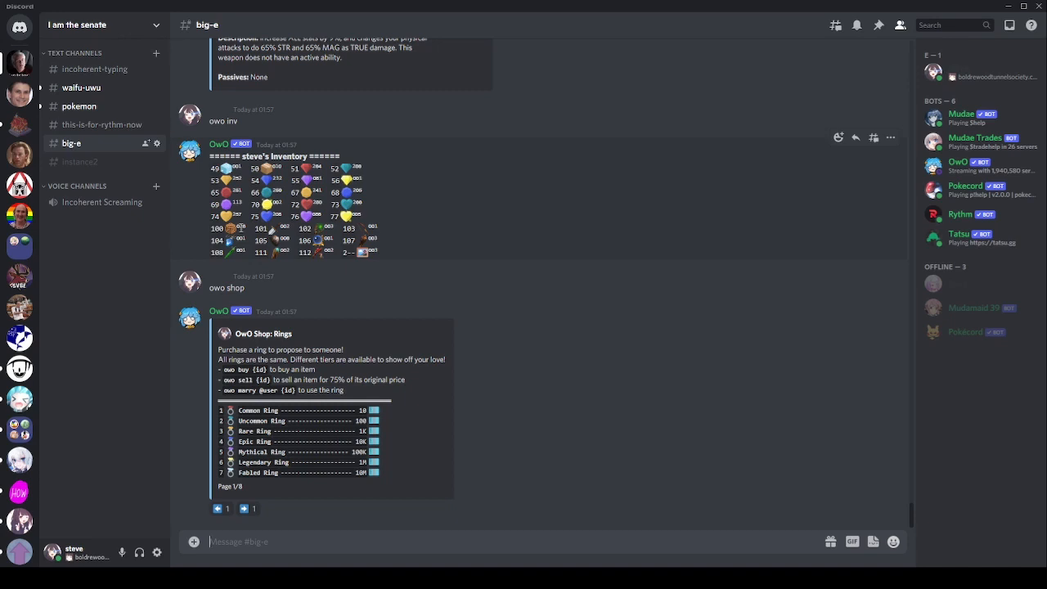
- Send 'owo dismantle' for uncommon weapons, then 'owo w' to show the weapons list again
type("owo")
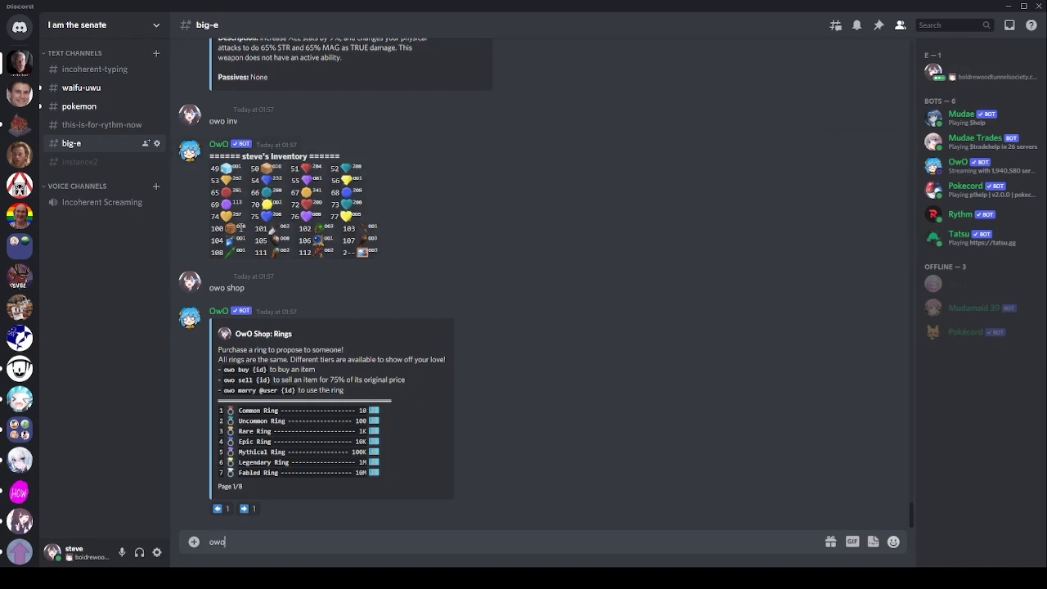
type("dismantle")
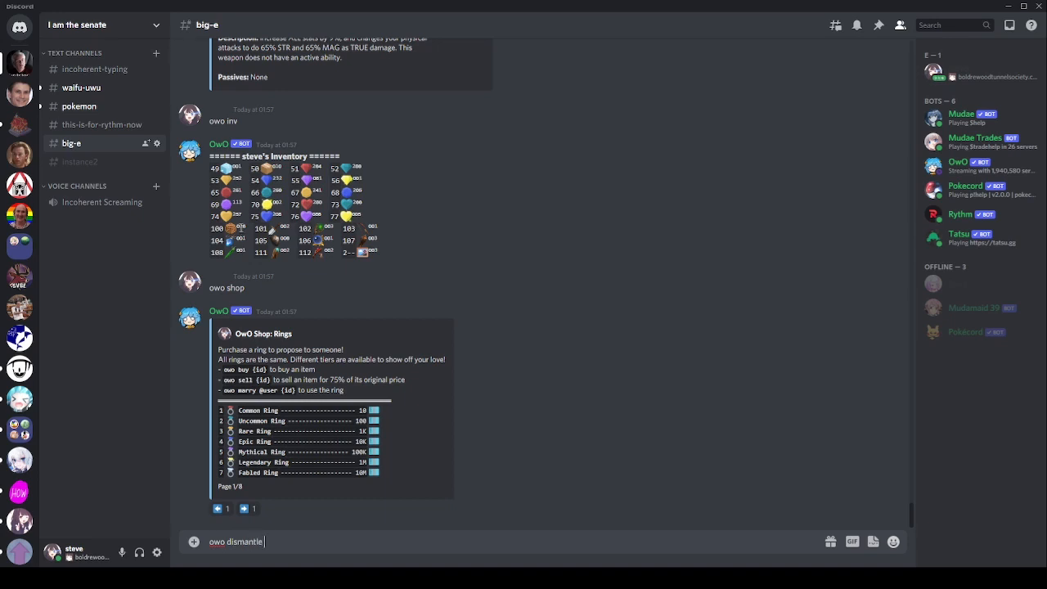
type("uncommonw")
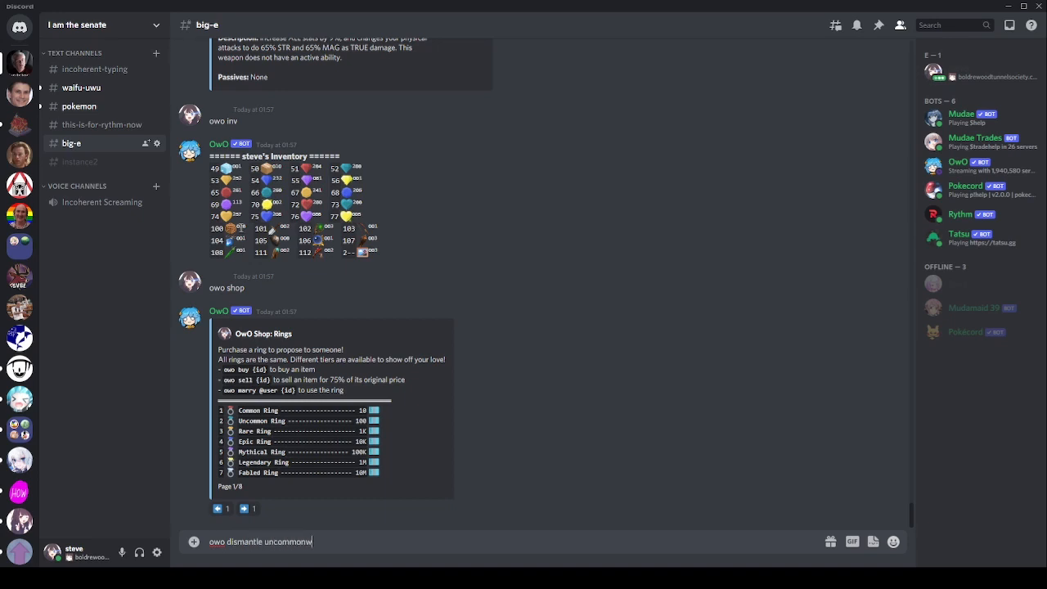
type("weapons")
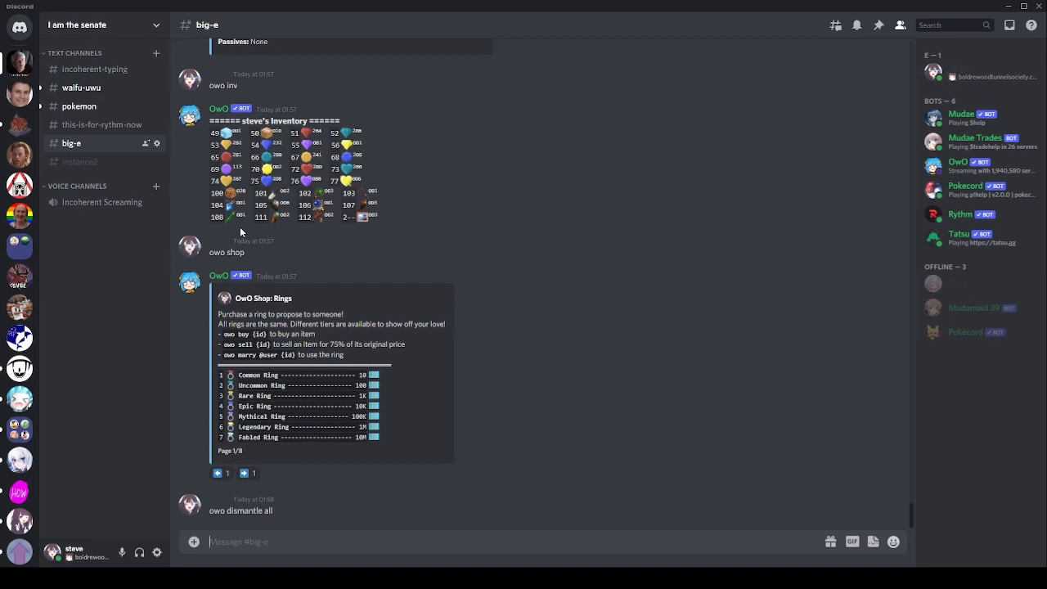
type("owo w")
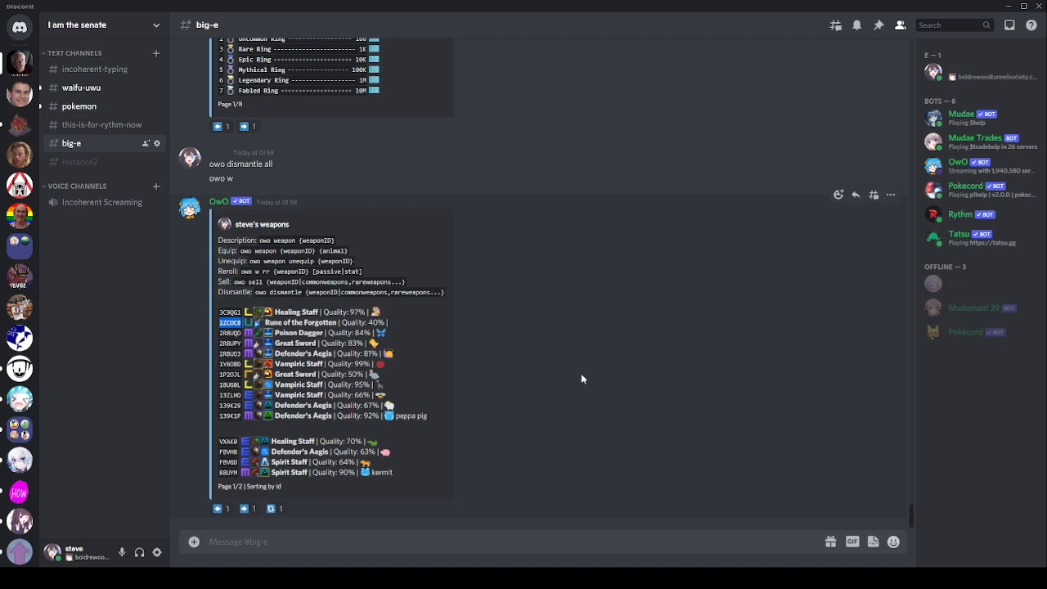
mouse_move(579, 374)
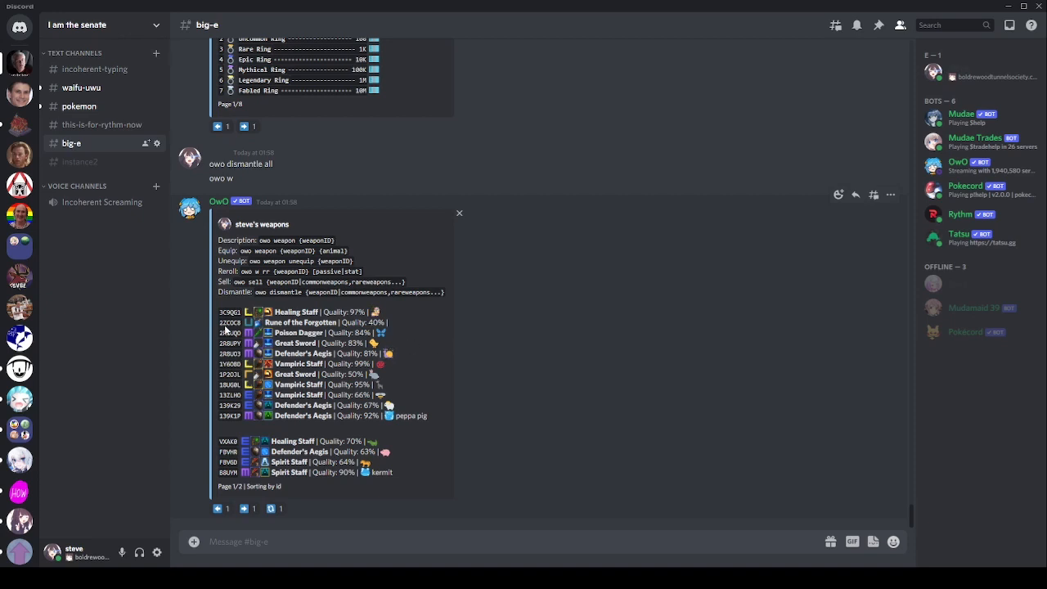
mouse_move(246, 438)
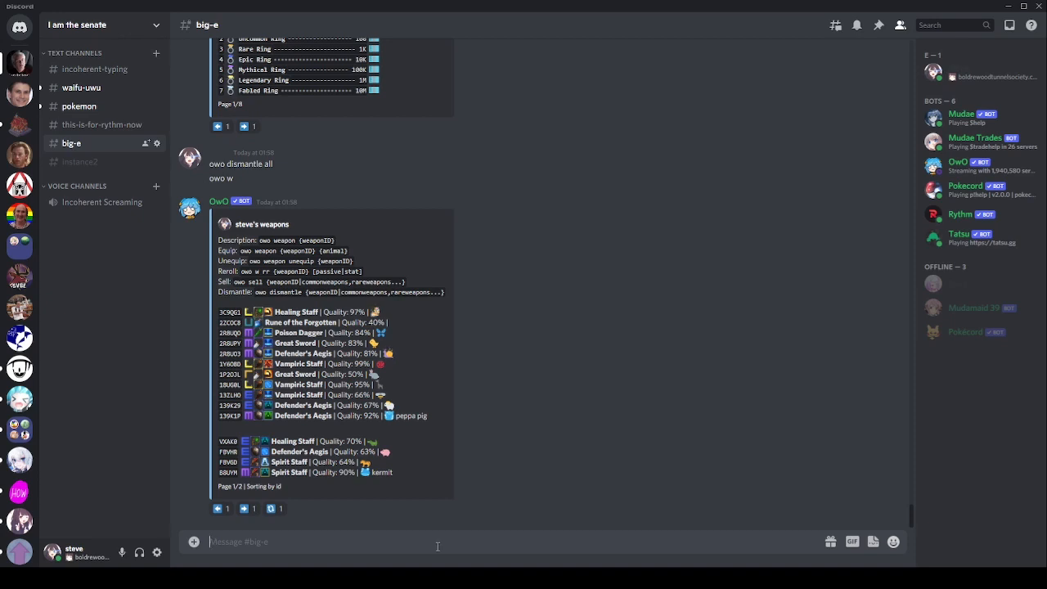
- Send 'owo daily' and get told to wait over six hours, then start typing 'owo c'
type("owo daily")
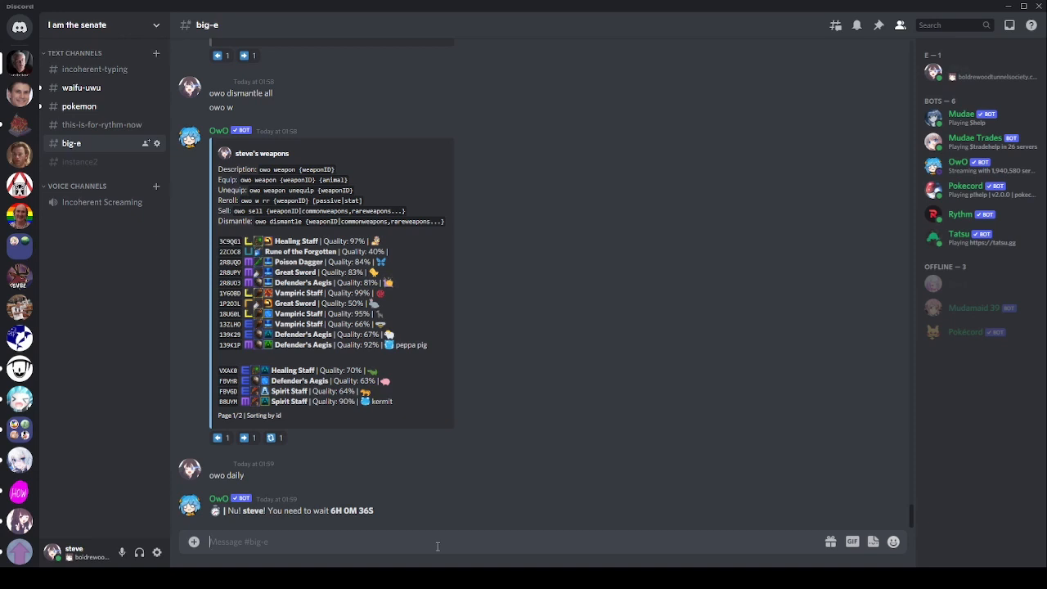
mouse_move(427, 541)
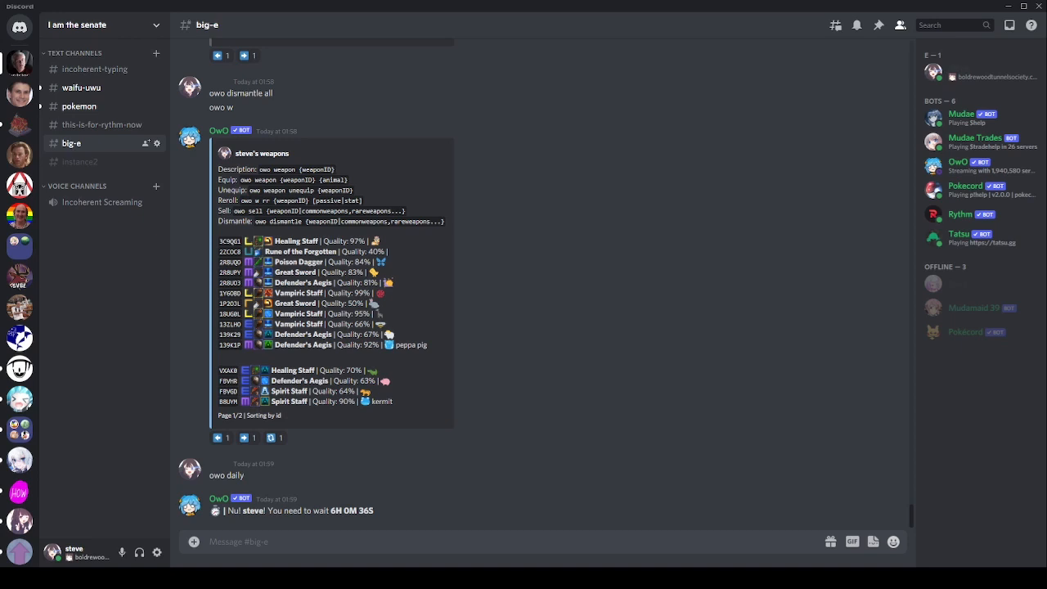
mouse_move(460, 540)
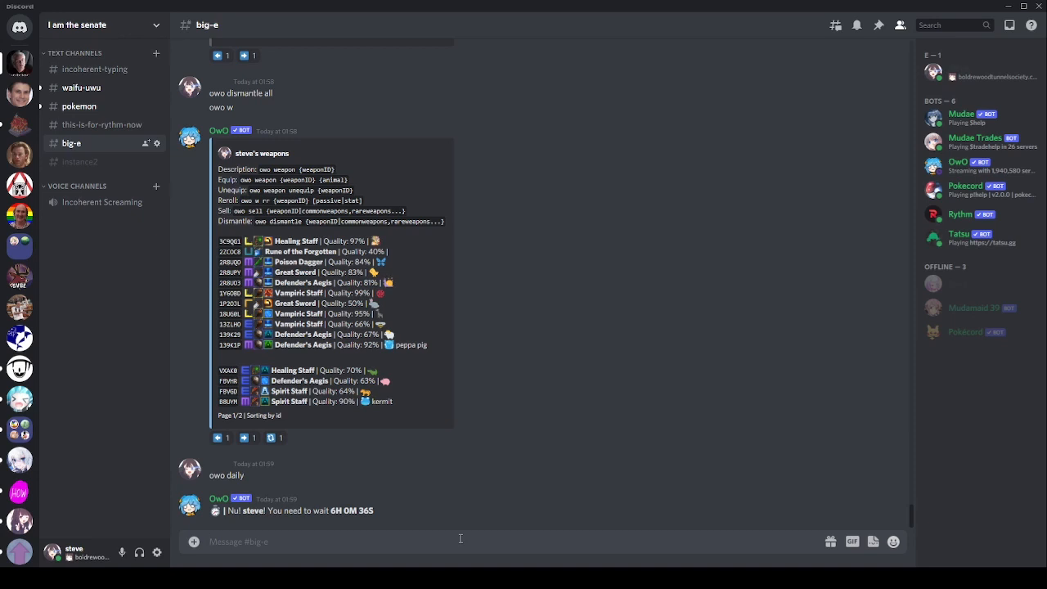
mouse_move(464, 539)
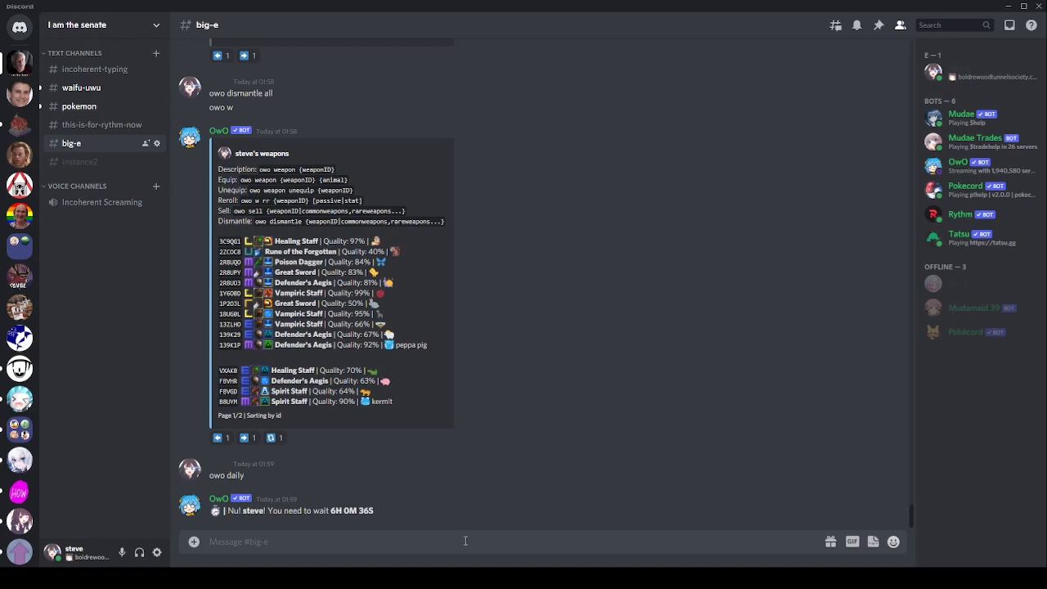
type("owo cf")
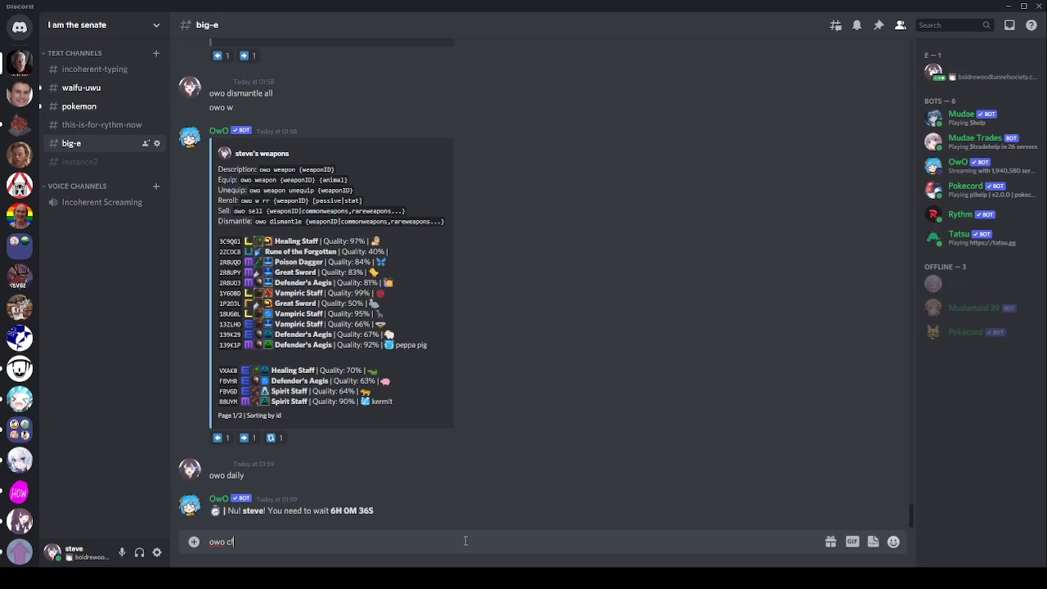
type("s")
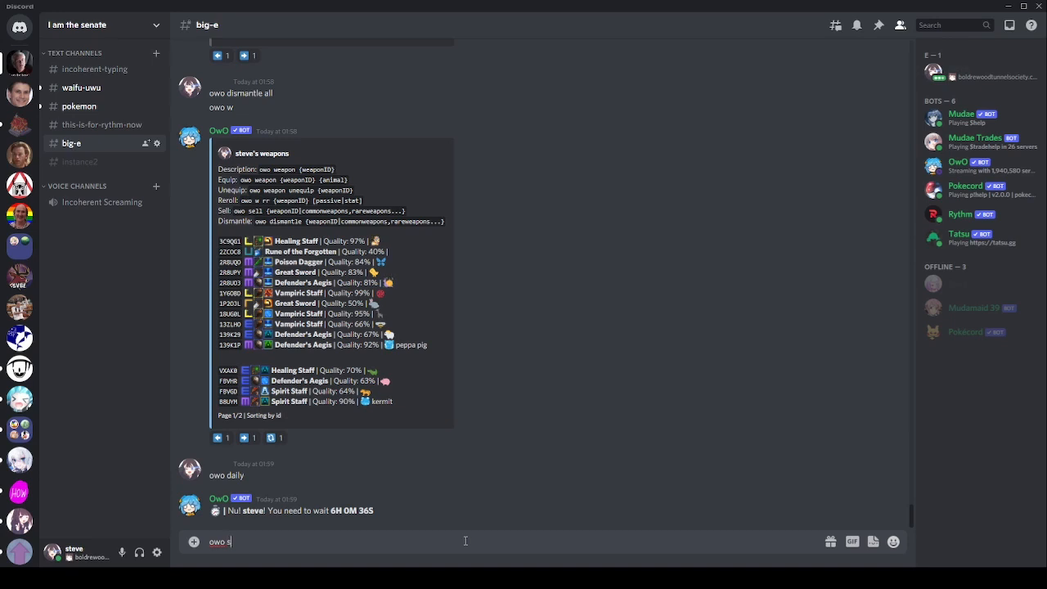
type("lots")
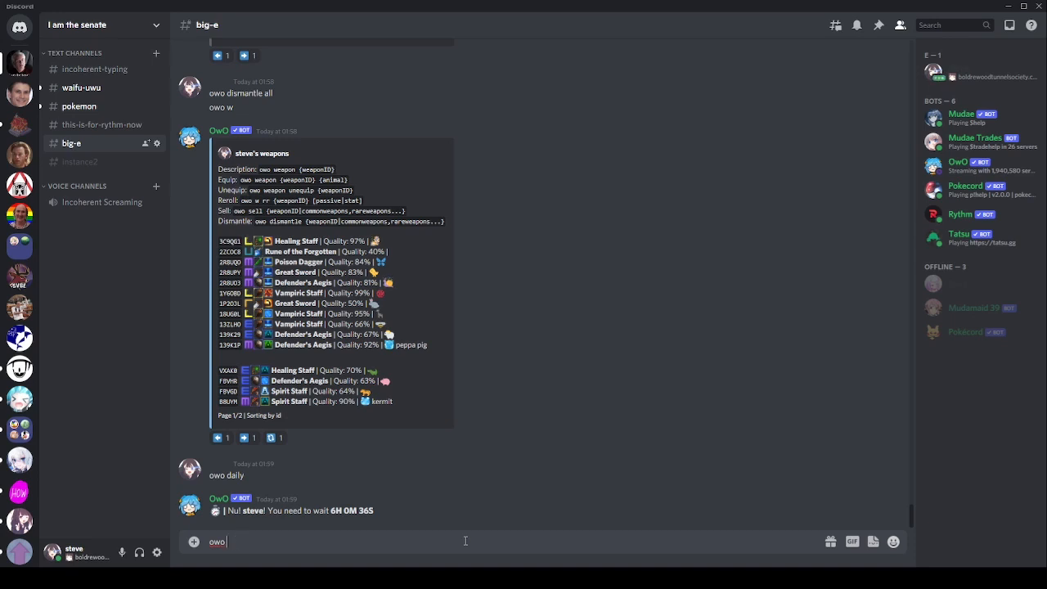
type("b")
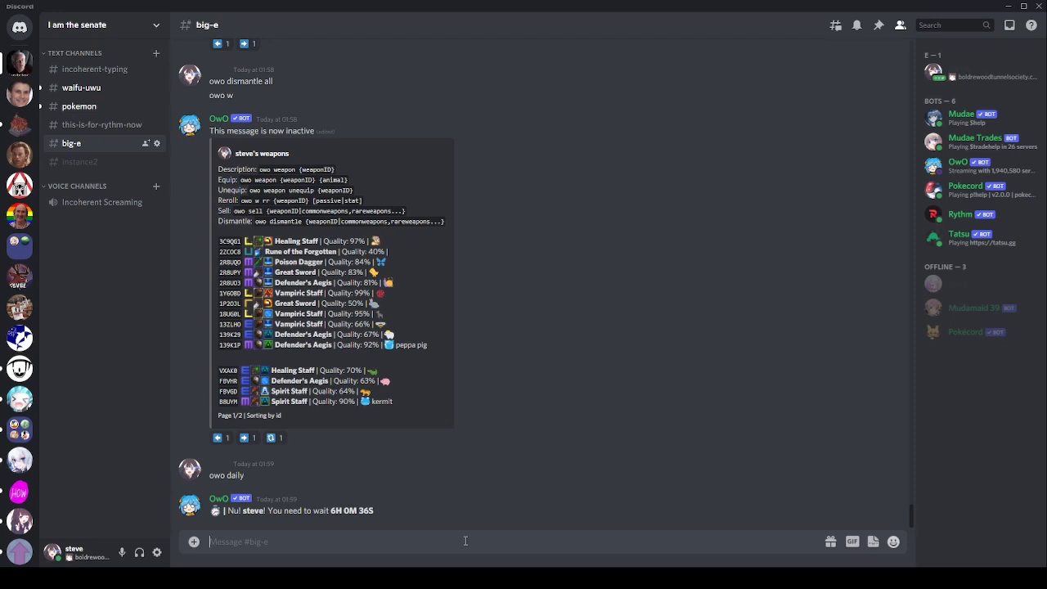
- Bet on heads with 'owo coinflip h', winning 2,000 when heads comes up
type("owo")
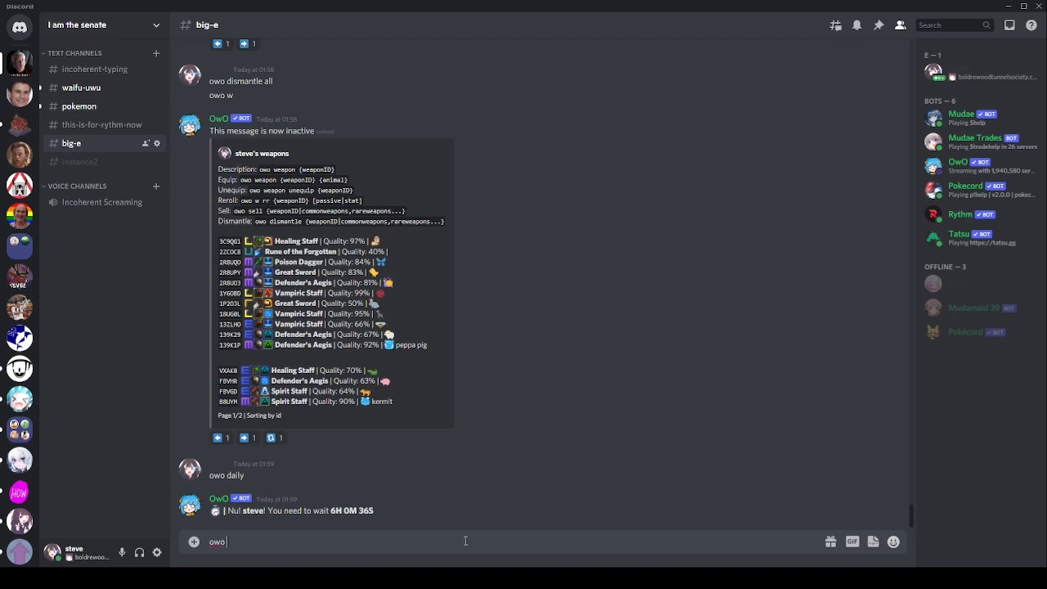
type("coinflip h")
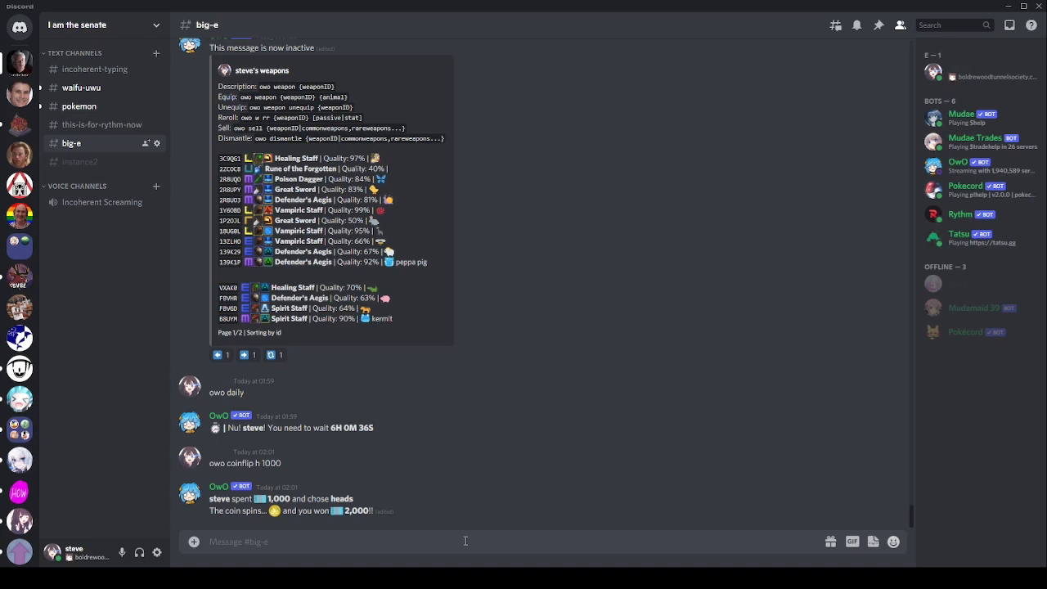
type("owo")
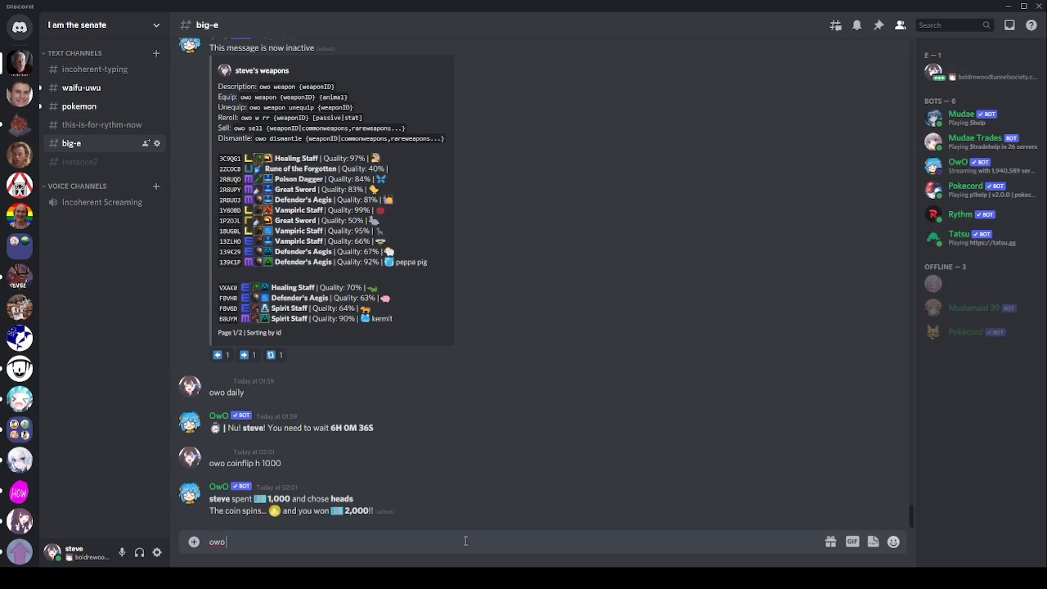
type("coinflip h")
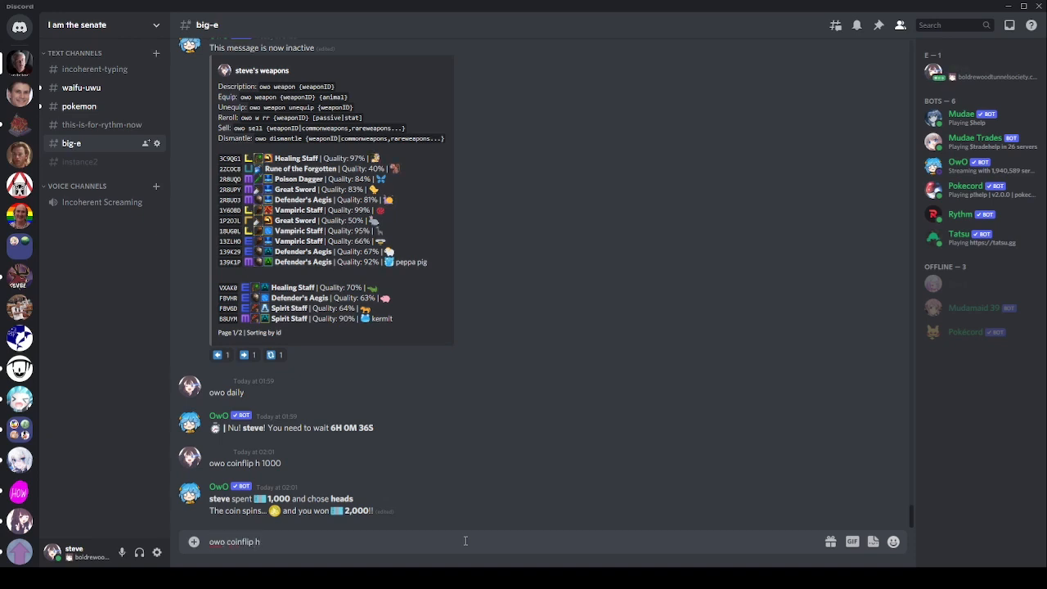
type("2000")
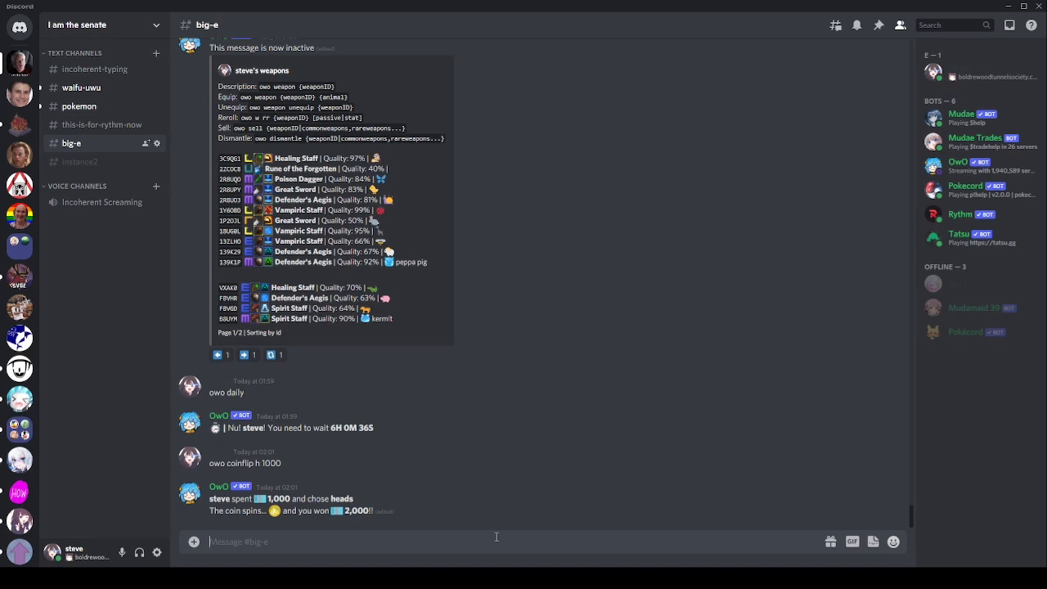
- Send 'owo hb' to get the HuntBot status card showing it is currently hunting
type("owo hb")
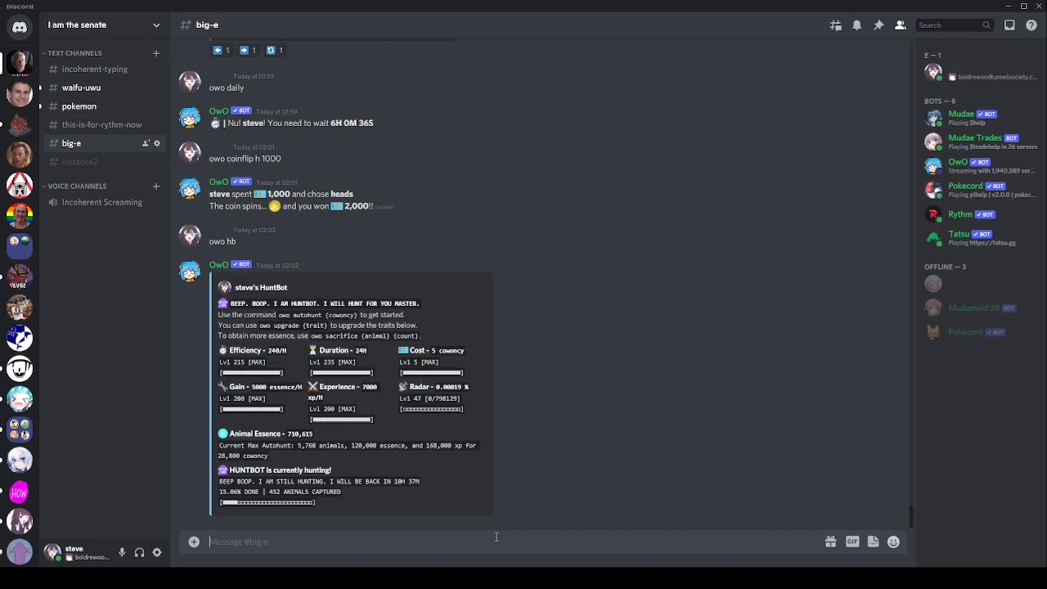
mouse_move(491, 511)
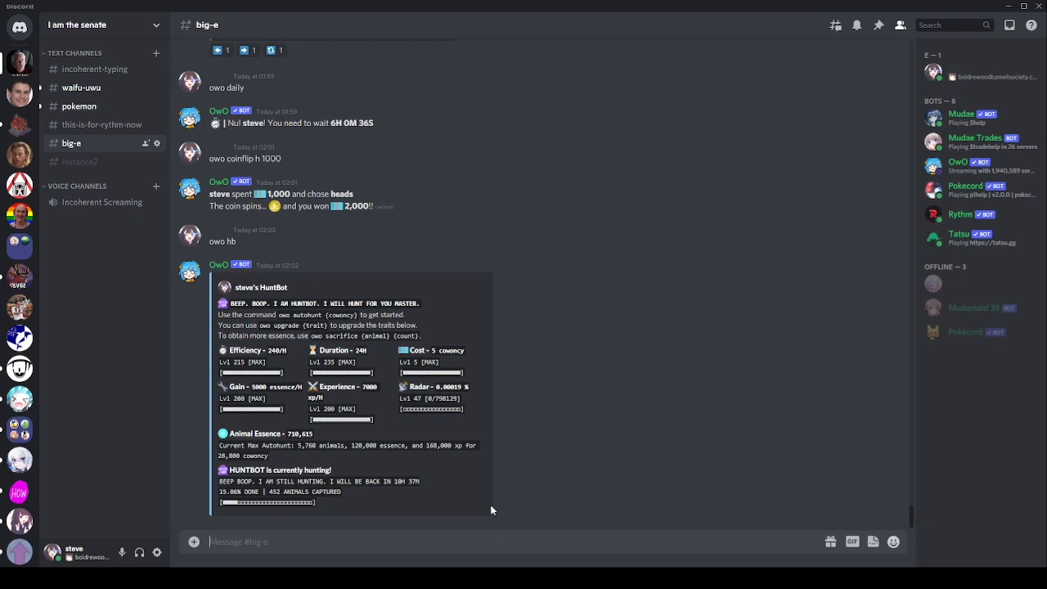
mouse_move(451, 564)
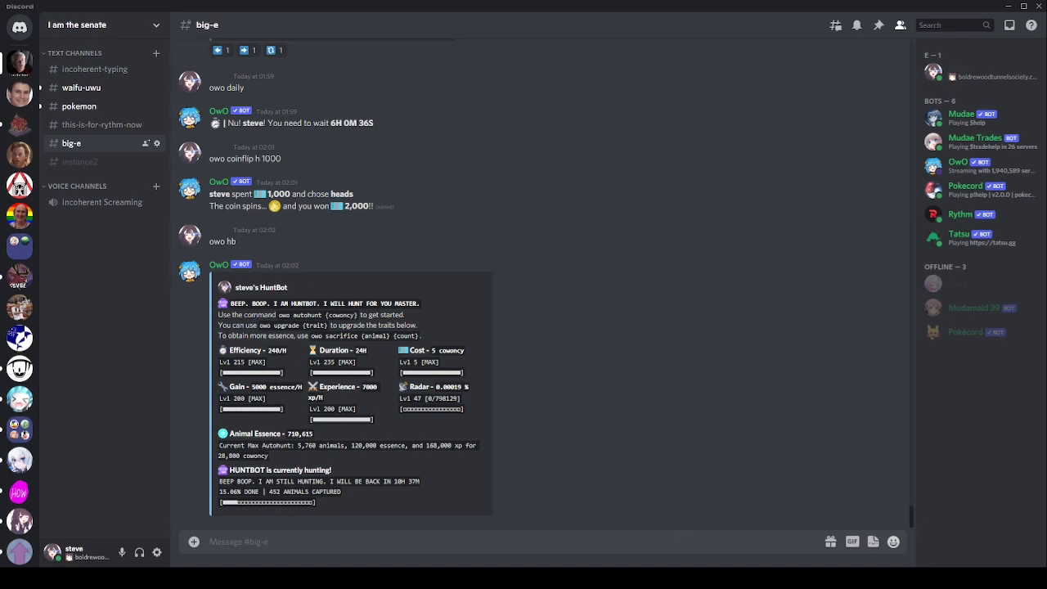
mouse_move(497, 275)
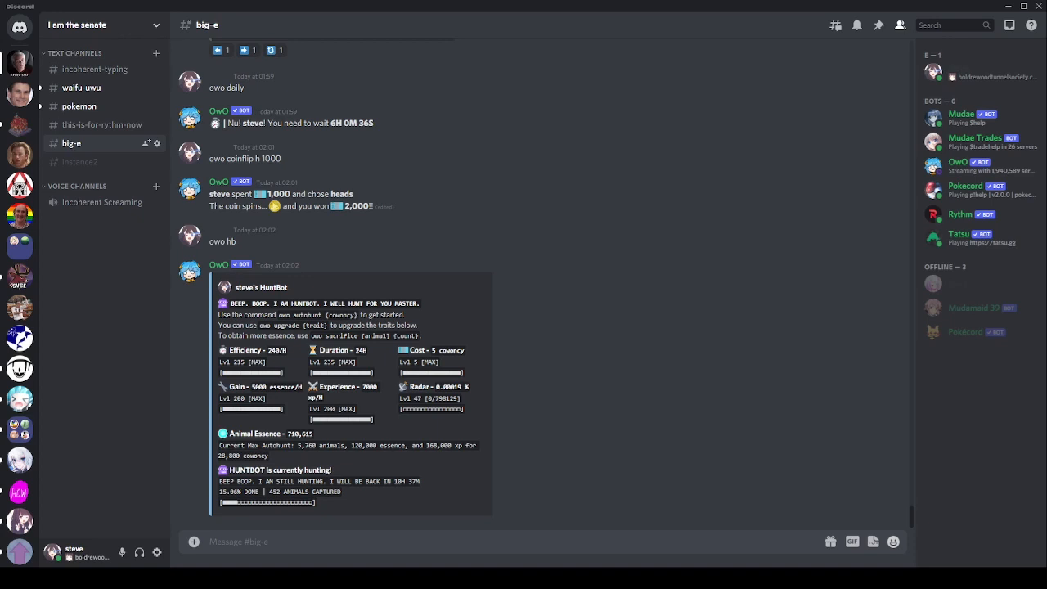
mouse_move(477, 533)
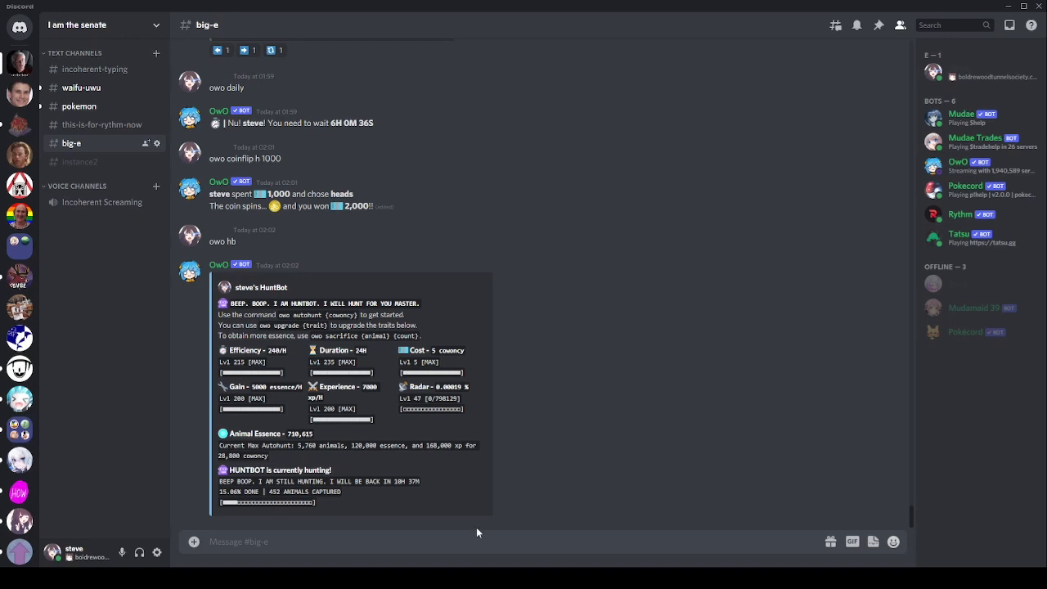
type("owo curse")
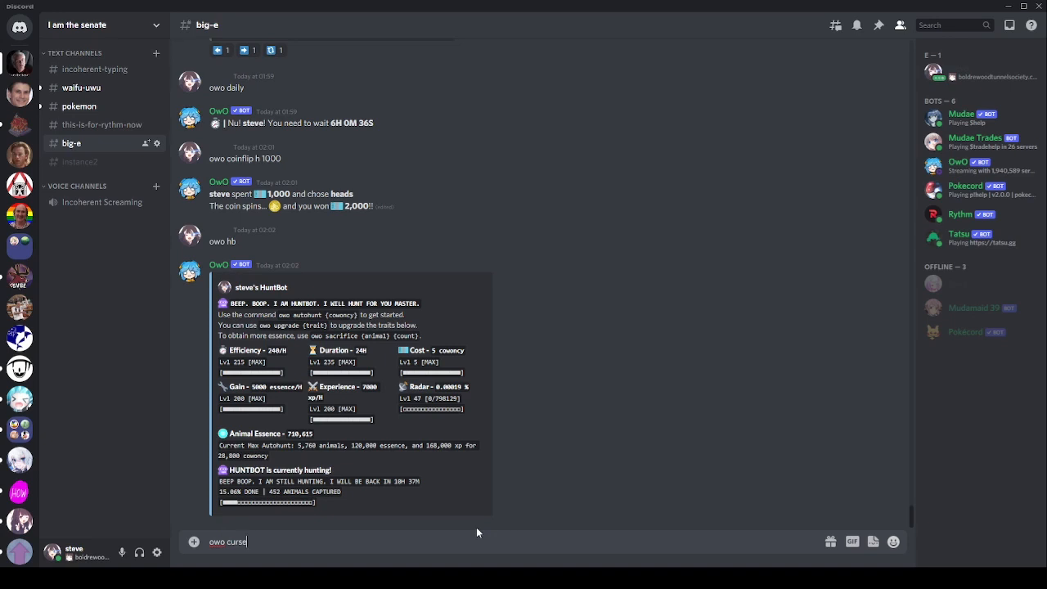
key("Enter")
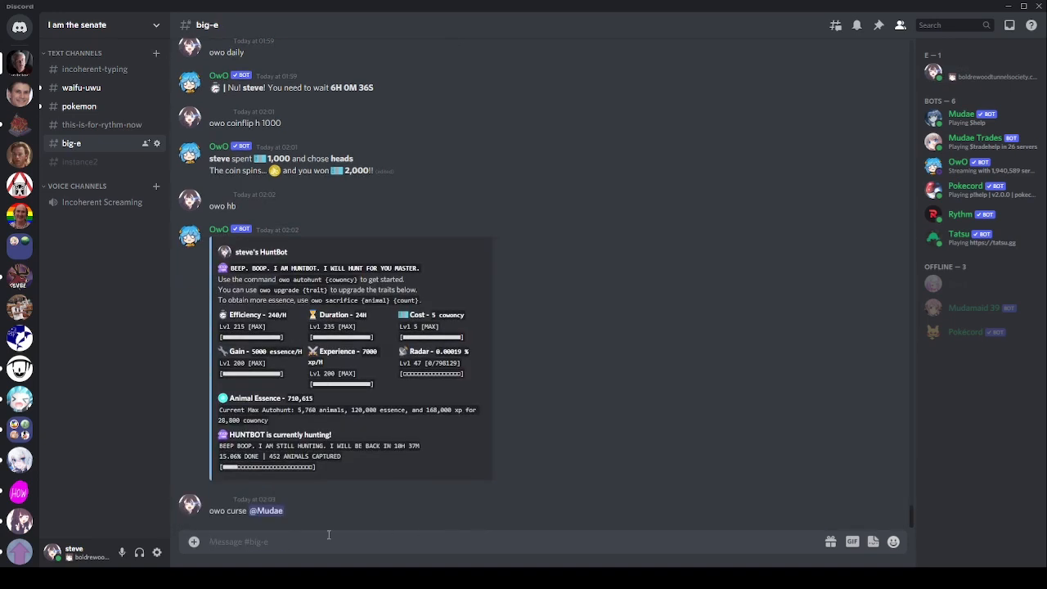
mouse_move(324, 530)
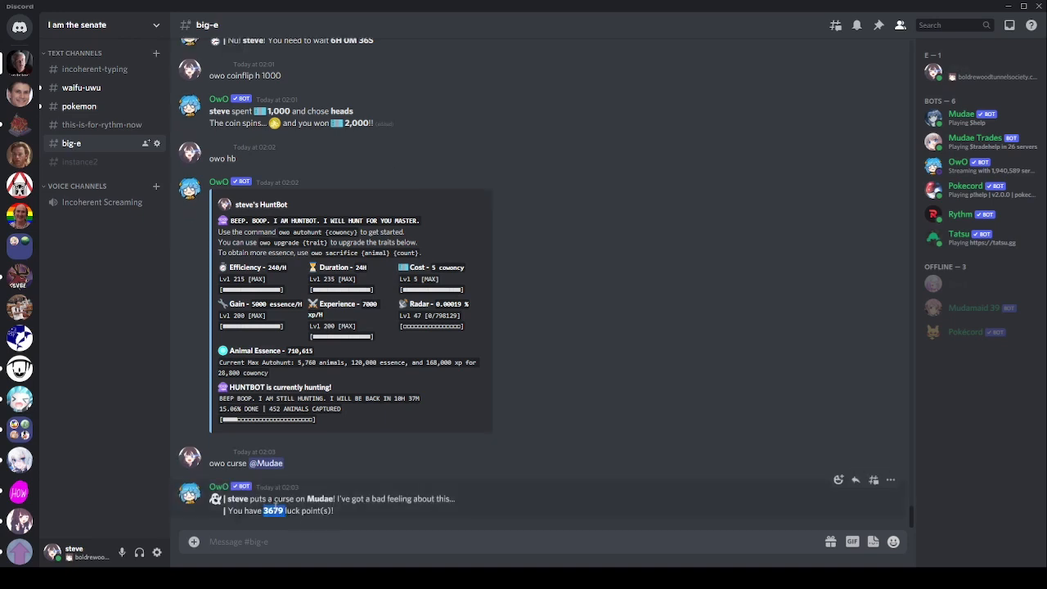
left_click(296, 542)
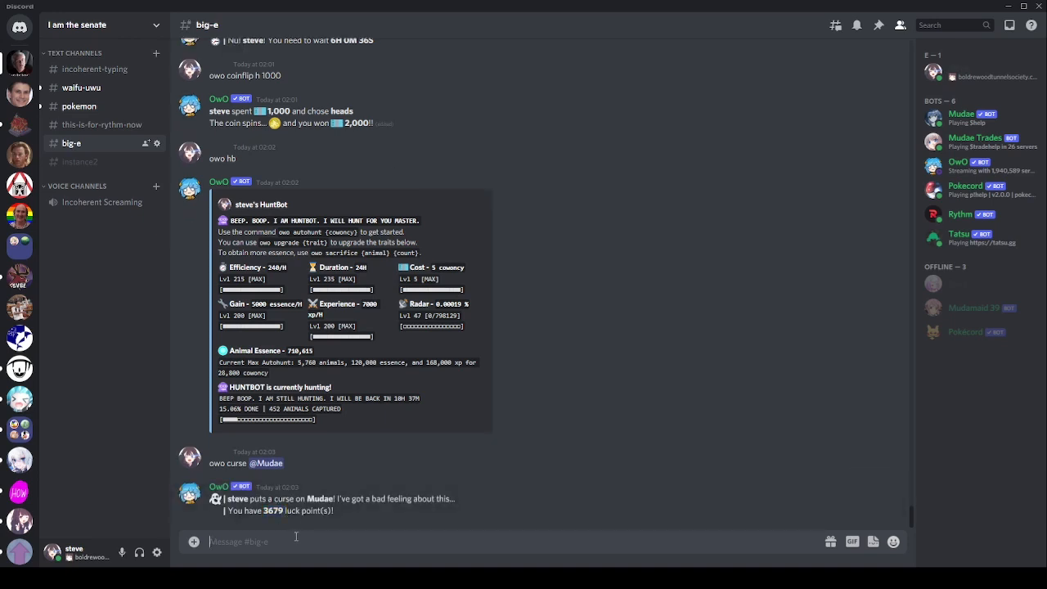
type("owo top cur")
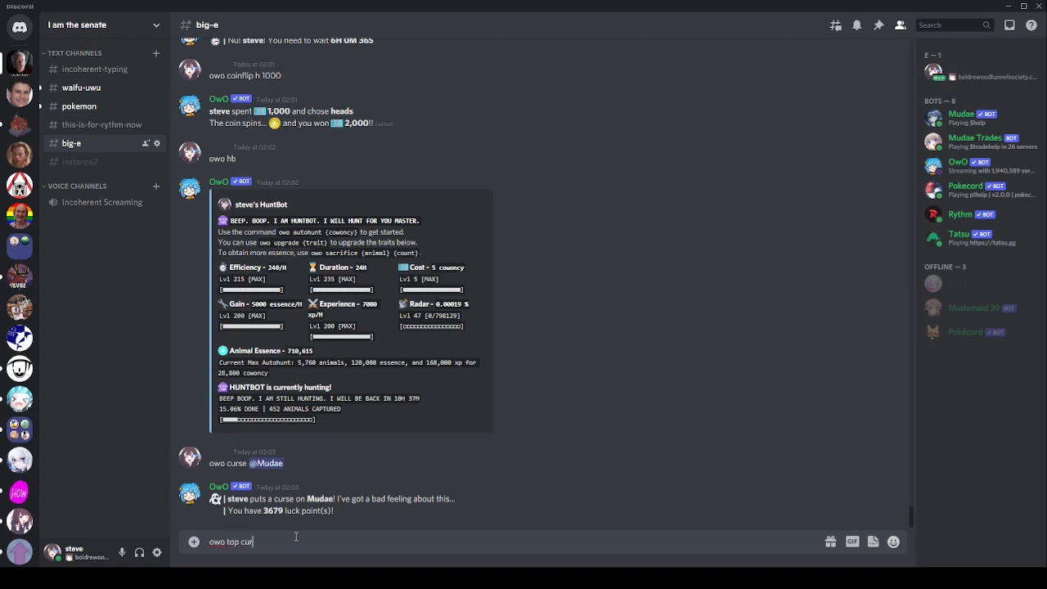
key("Enter")
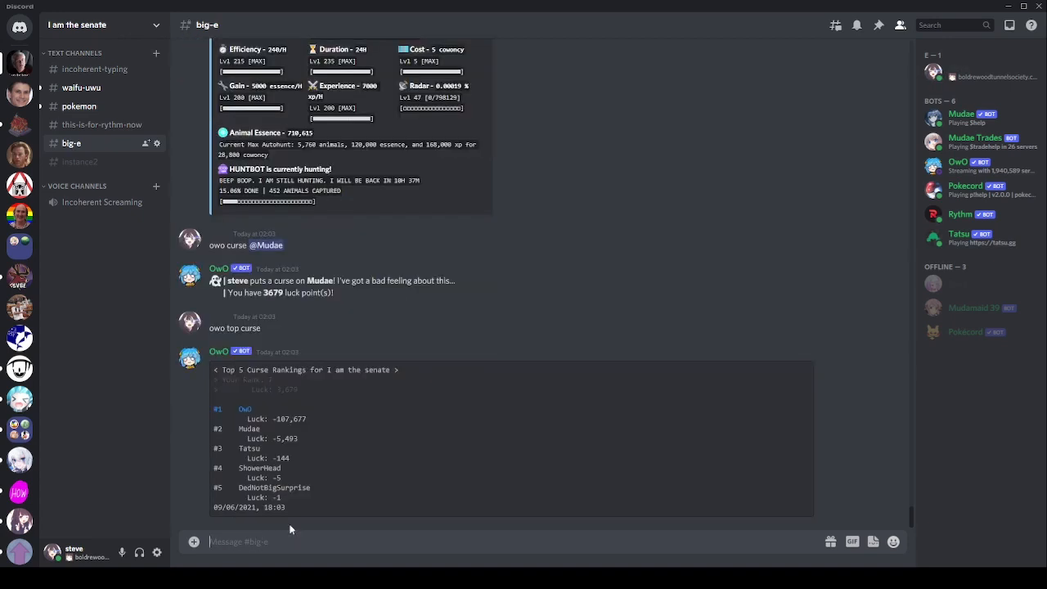
mouse_move(284, 438)
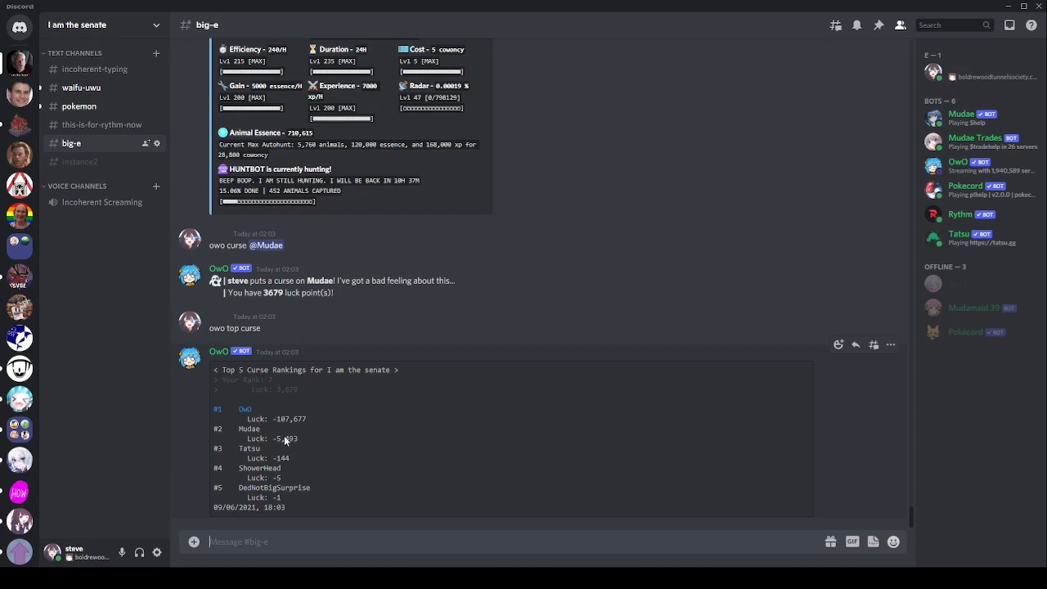
mouse_move(628, 350)
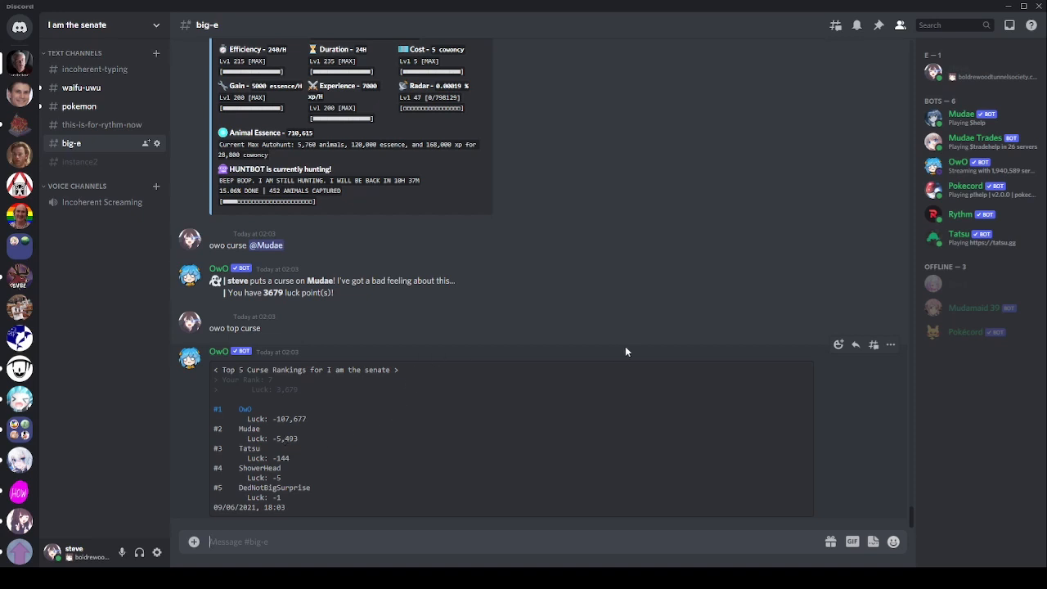
mouse_move(633, 347)
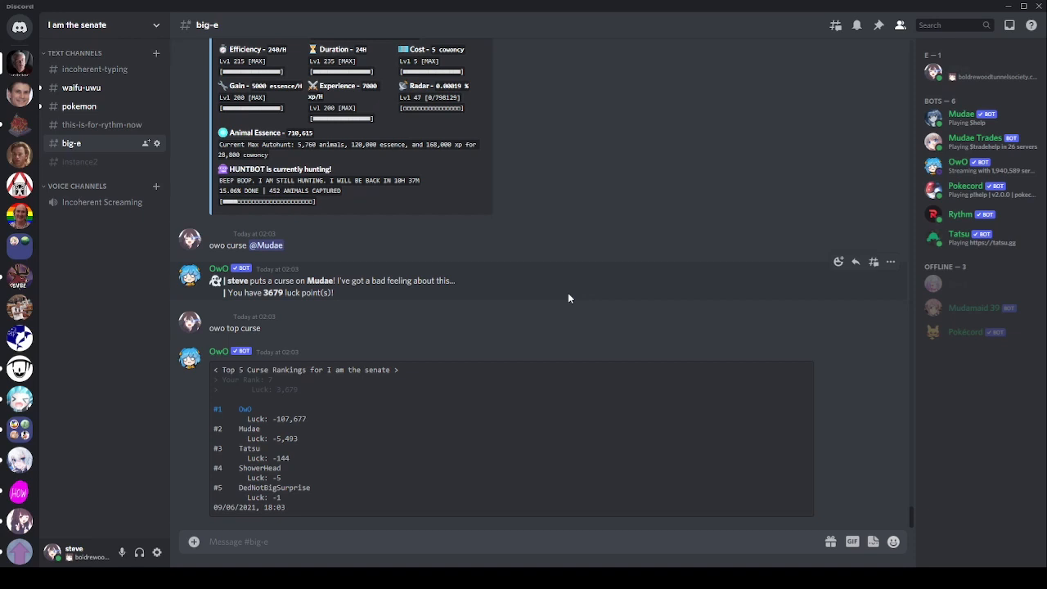
- Send 'owo top' to post the server's top 5 OwO rankings of who said owo most
type("owo t")
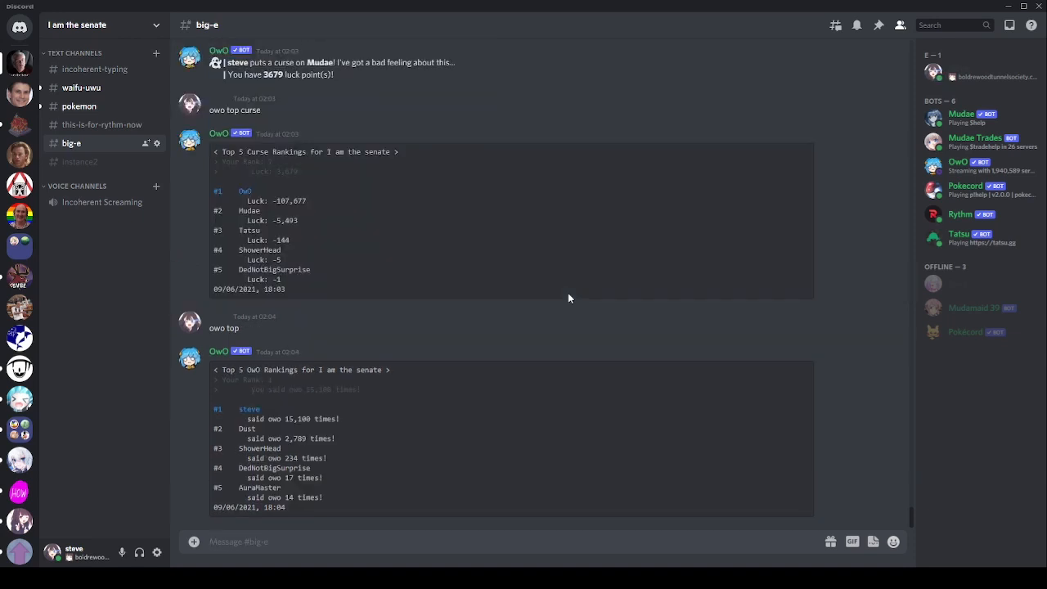
double_click(295, 419)
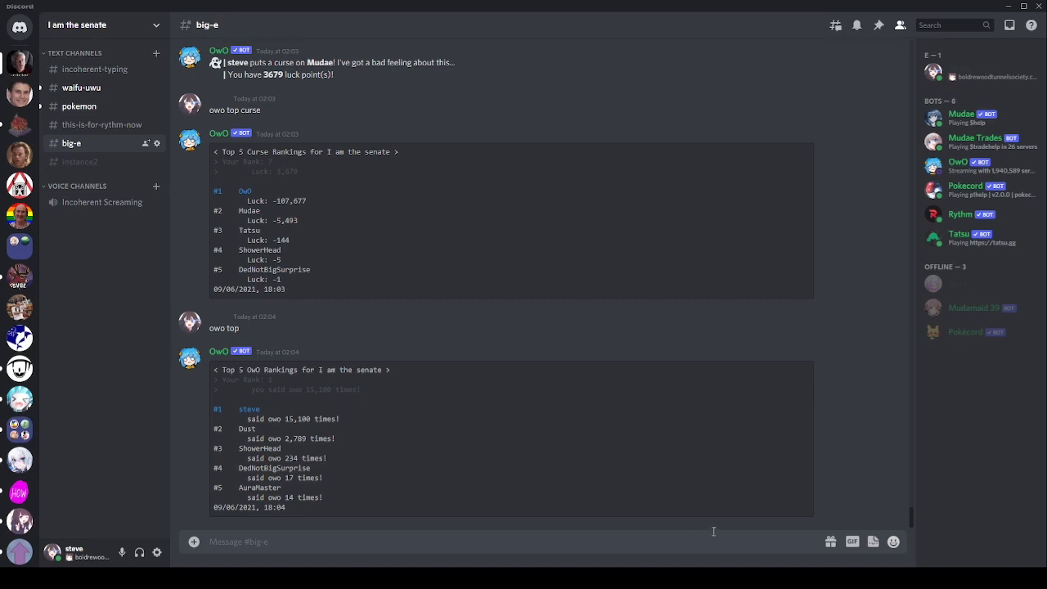
mouse_move(302, 429)
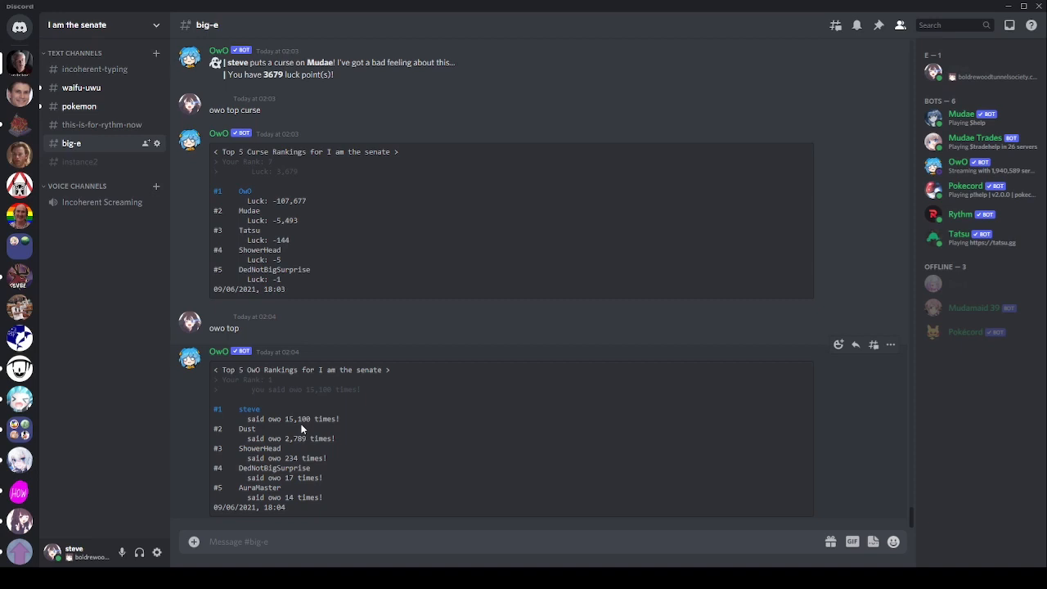
mouse_move(285, 420)
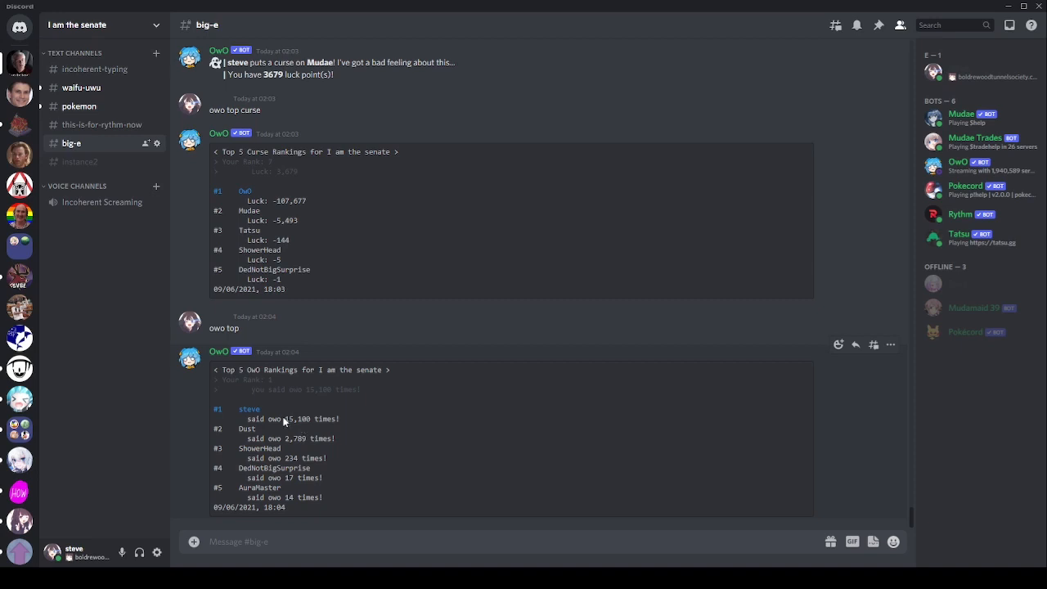
mouse_move(664, 532)
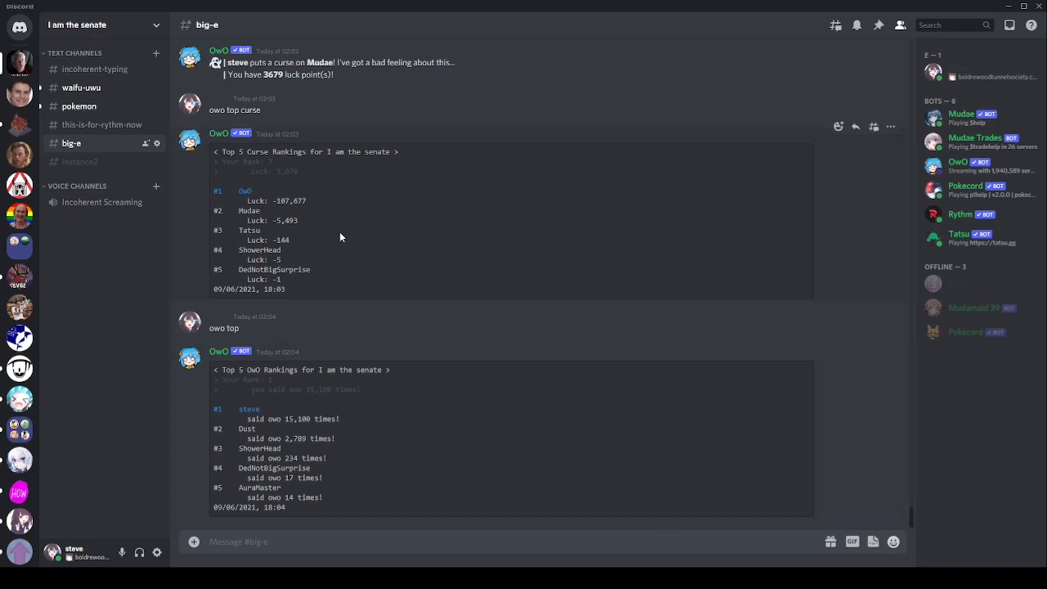
mouse_move(402, 278)
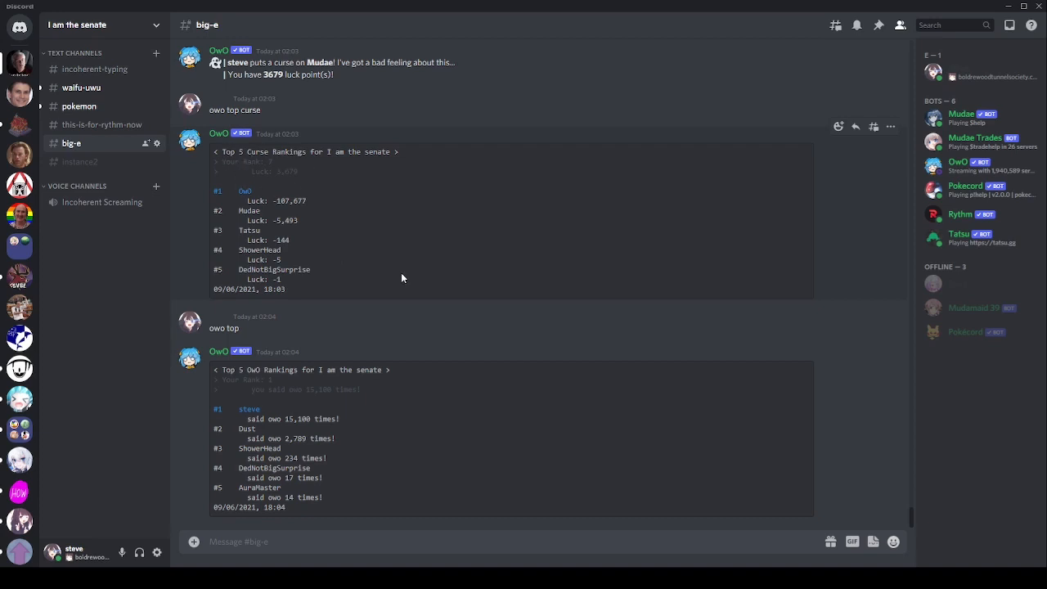